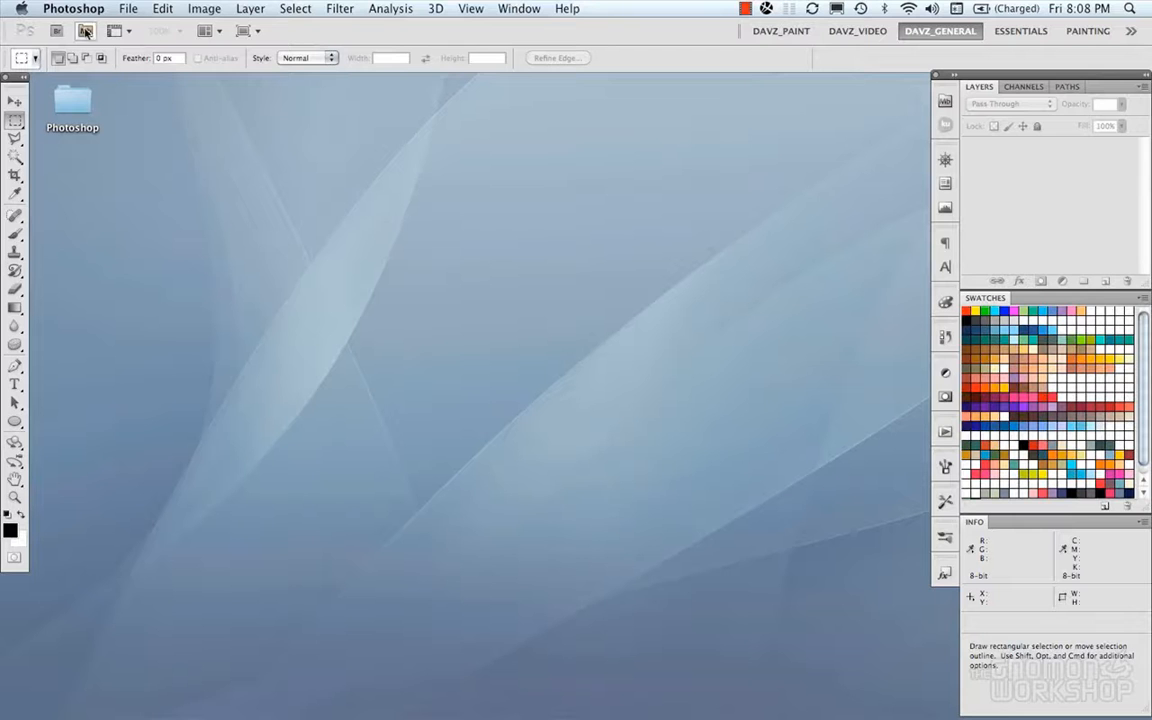
pyautogui.moveTo(57, 31)
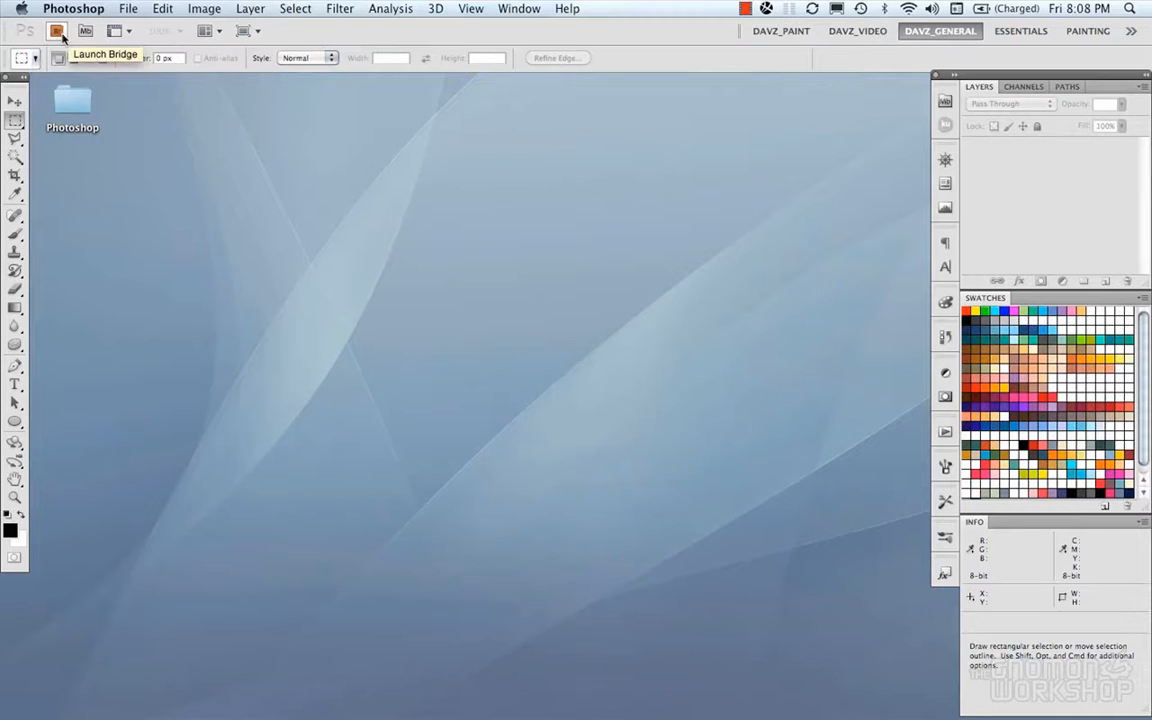
pyautogui.moveTo(85, 31)
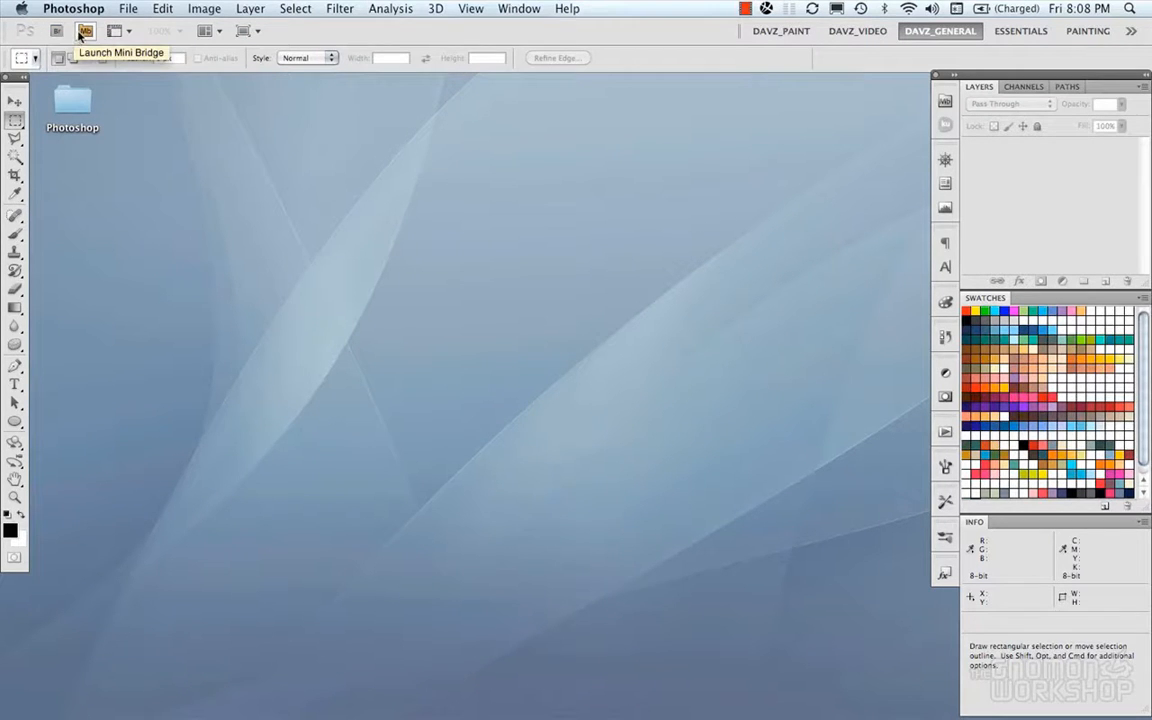
# Launch Adobe Bridge from Photoshop's application bar, landing on the Art_Content folder.
pyautogui.click(57, 30)
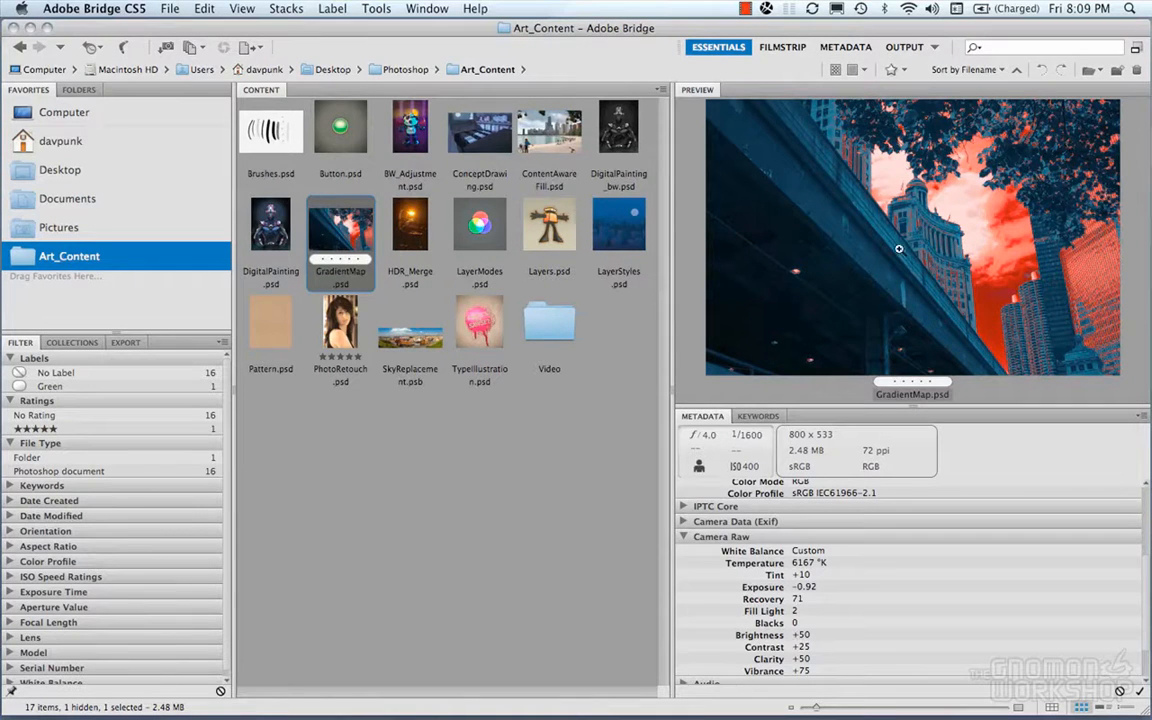
pyautogui.moveTo(468, 216)
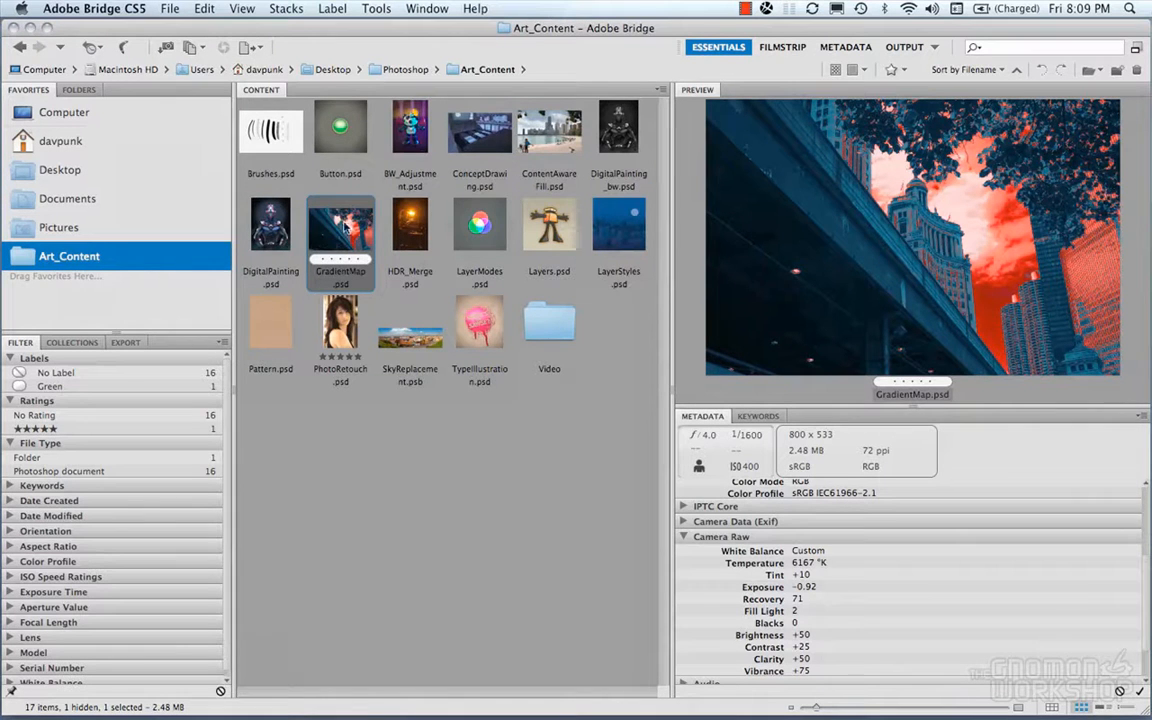
pyautogui.moveTo(296, 334)
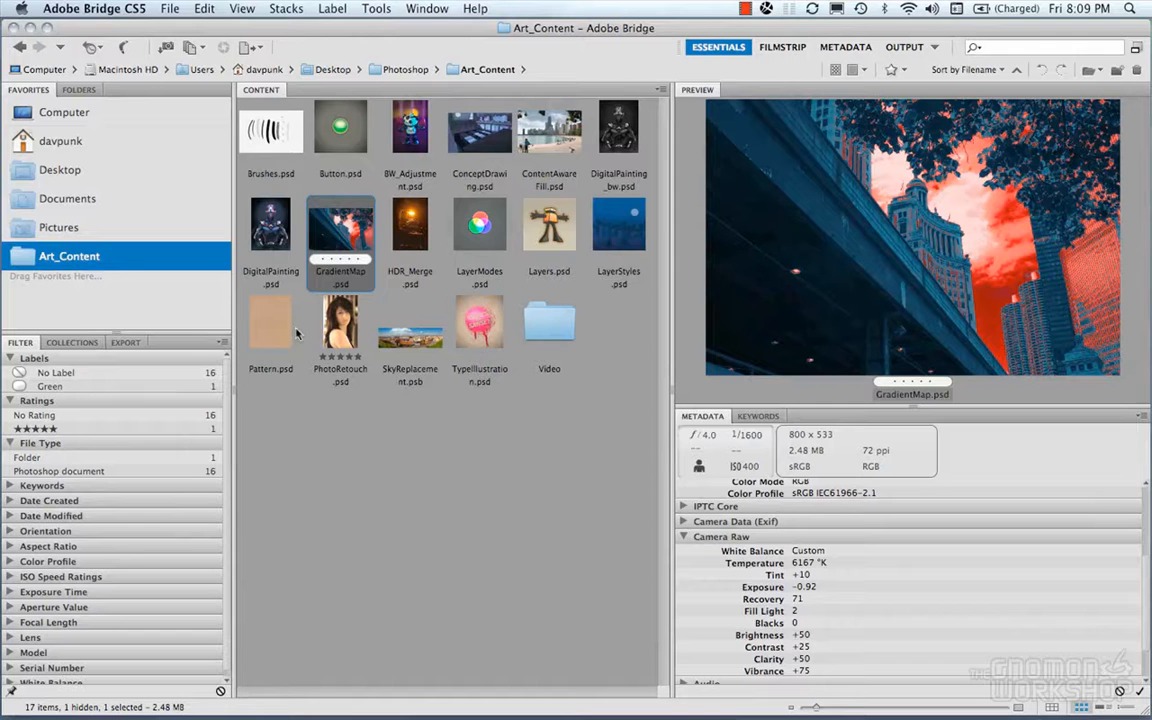
# Show the folder hierarchy Desktop > Photoshop > Art_Content and clear the GradientMap.psd selection.
pyautogui.click(78, 90)
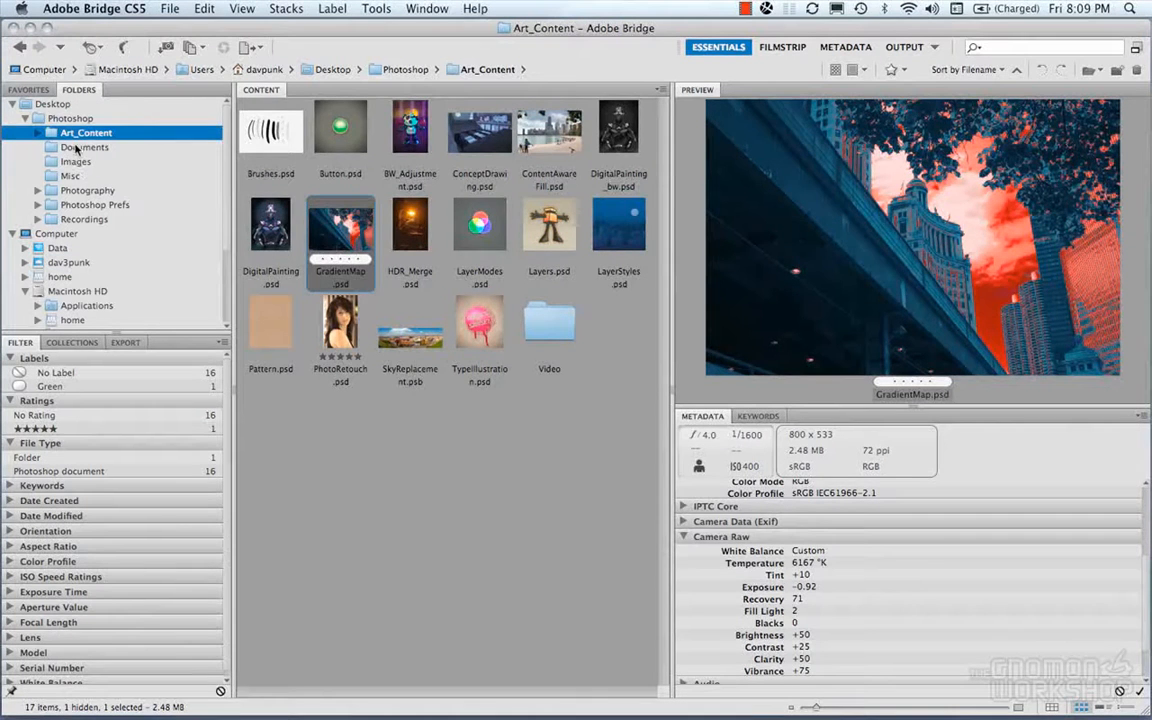
pyautogui.click(86, 132)
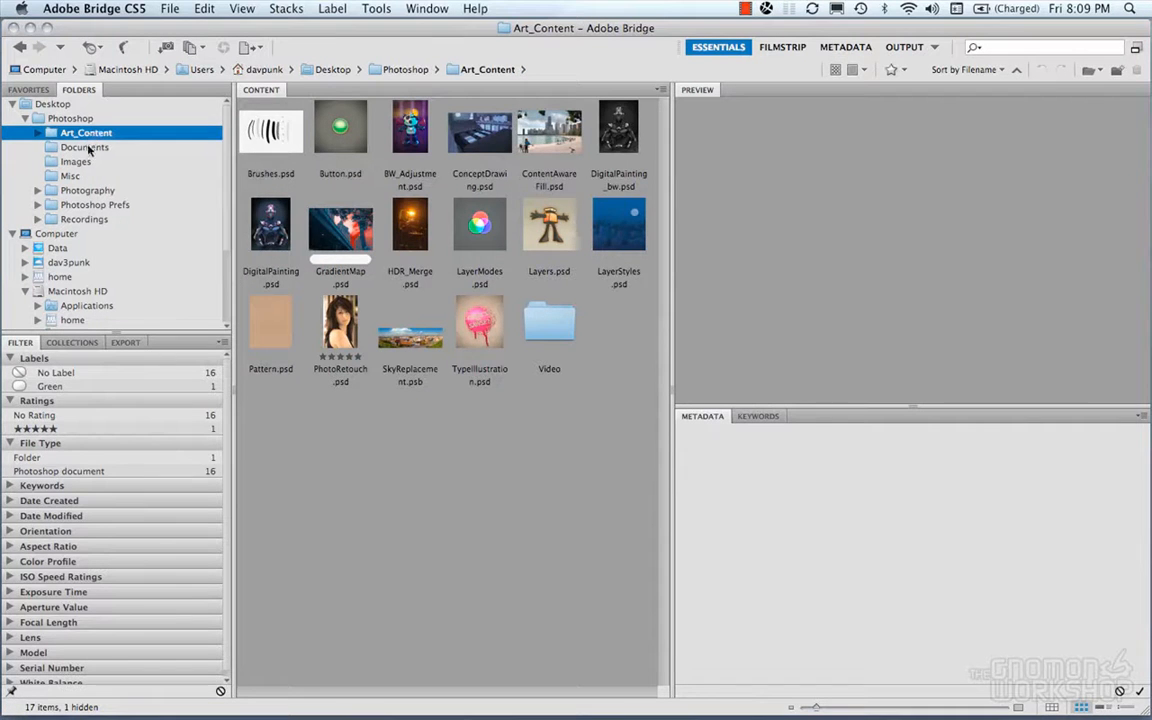
# Add the Images folder to Favorites and return to Art_Content from the favorites list.
pyautogui.rightClick(75, 161)
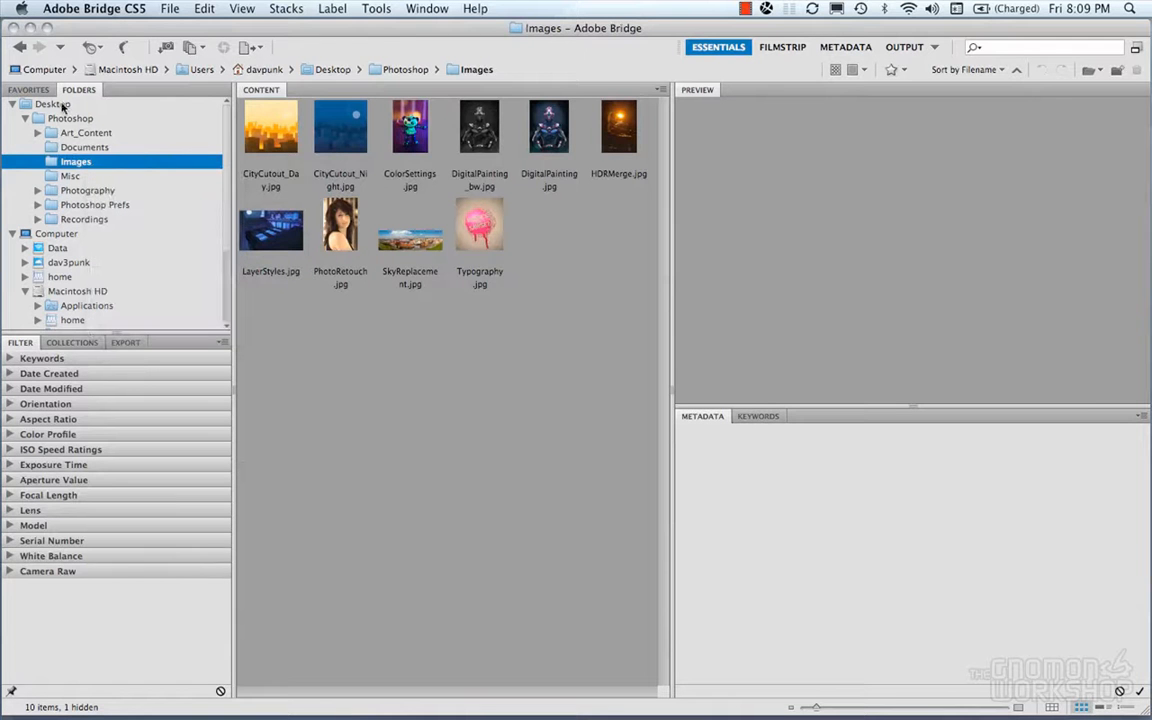
pyautogui.click(28, 89)
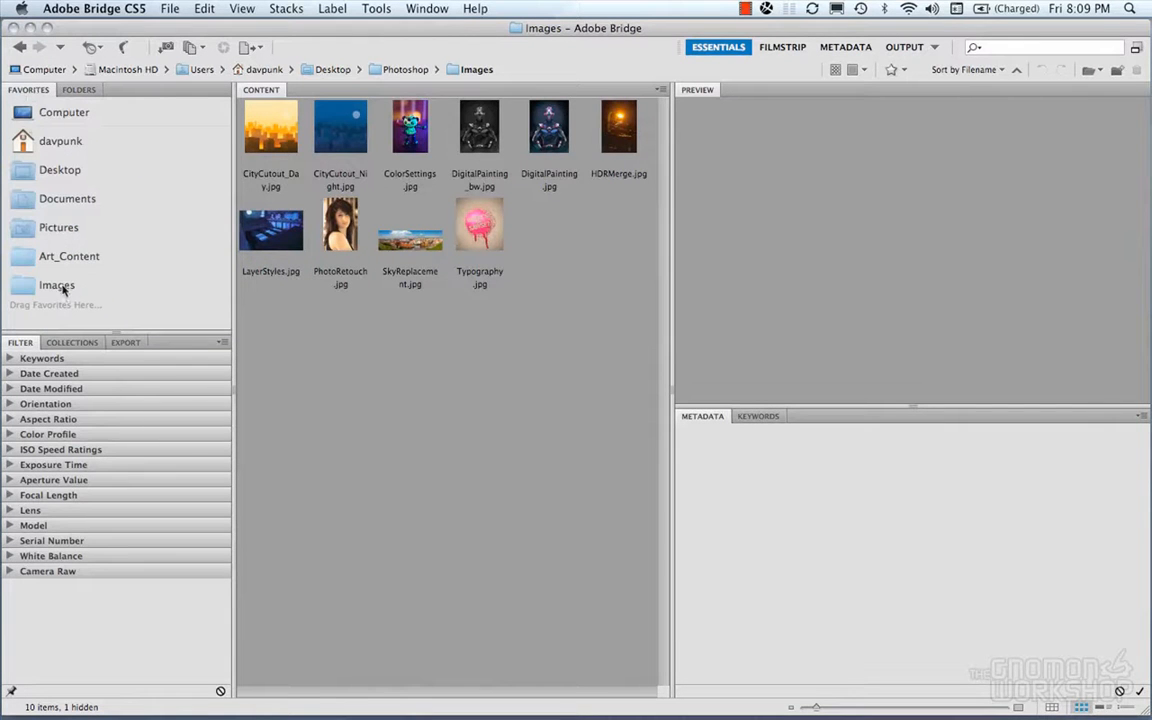
pyautogui.click(69, 256)
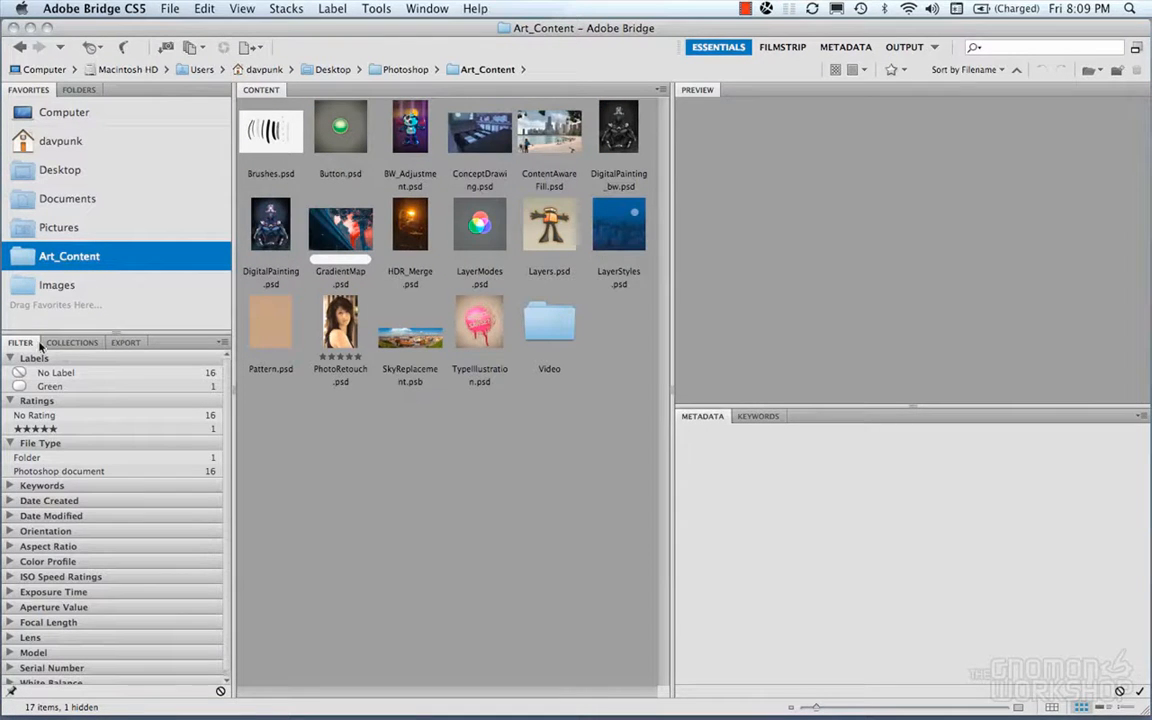
pyautogui.moveTo(100, 378)
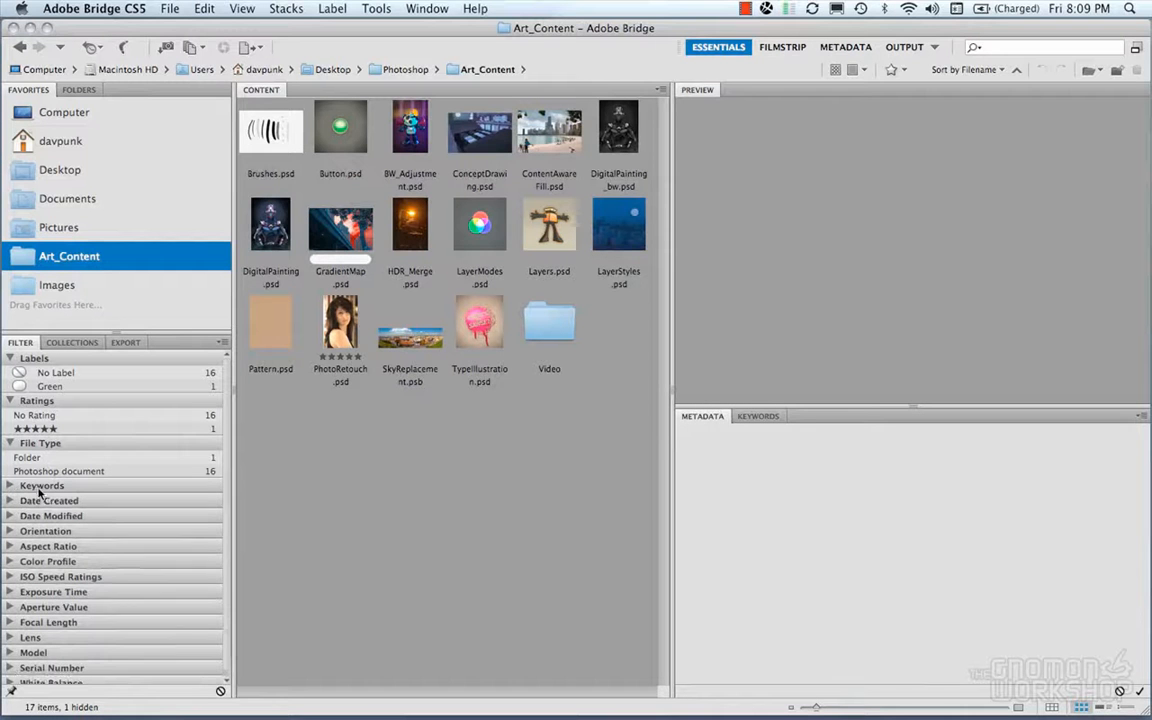
pyautogui.moveTo(57, 531)
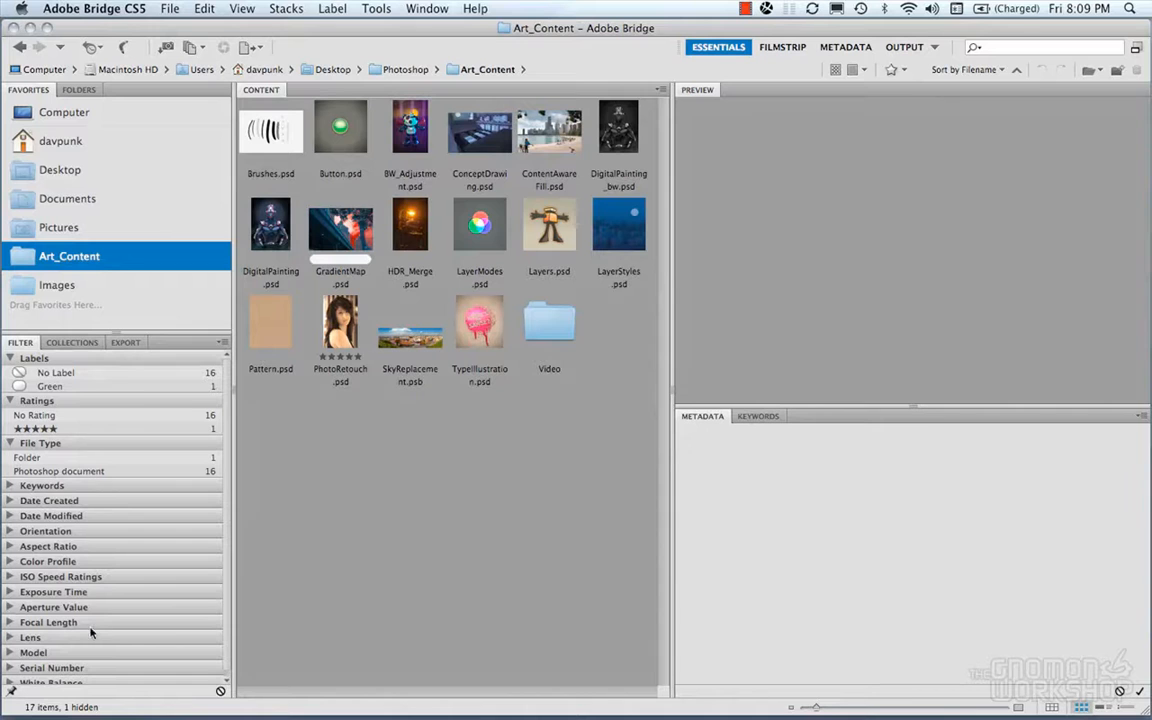
pyautogui.moveTo(68, 347)
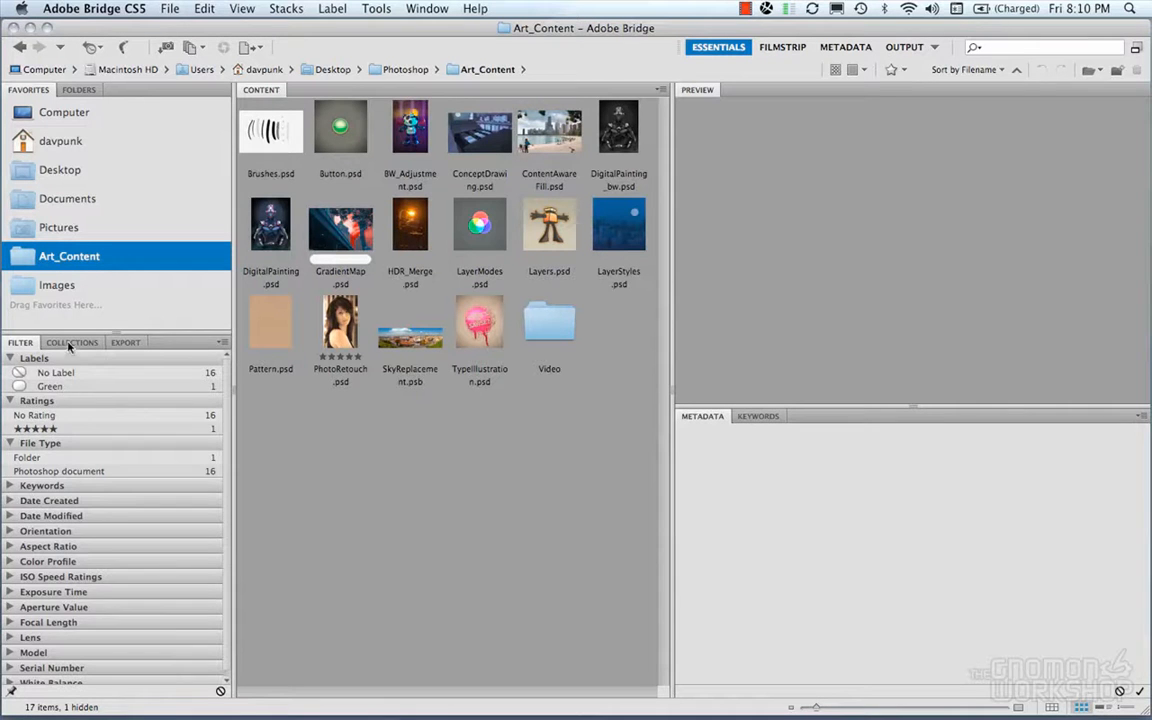
# Create a new collection holding the selected DigitalPainting, GradientMap and HDR_Merge files.
pyautogui.click(72, 342)
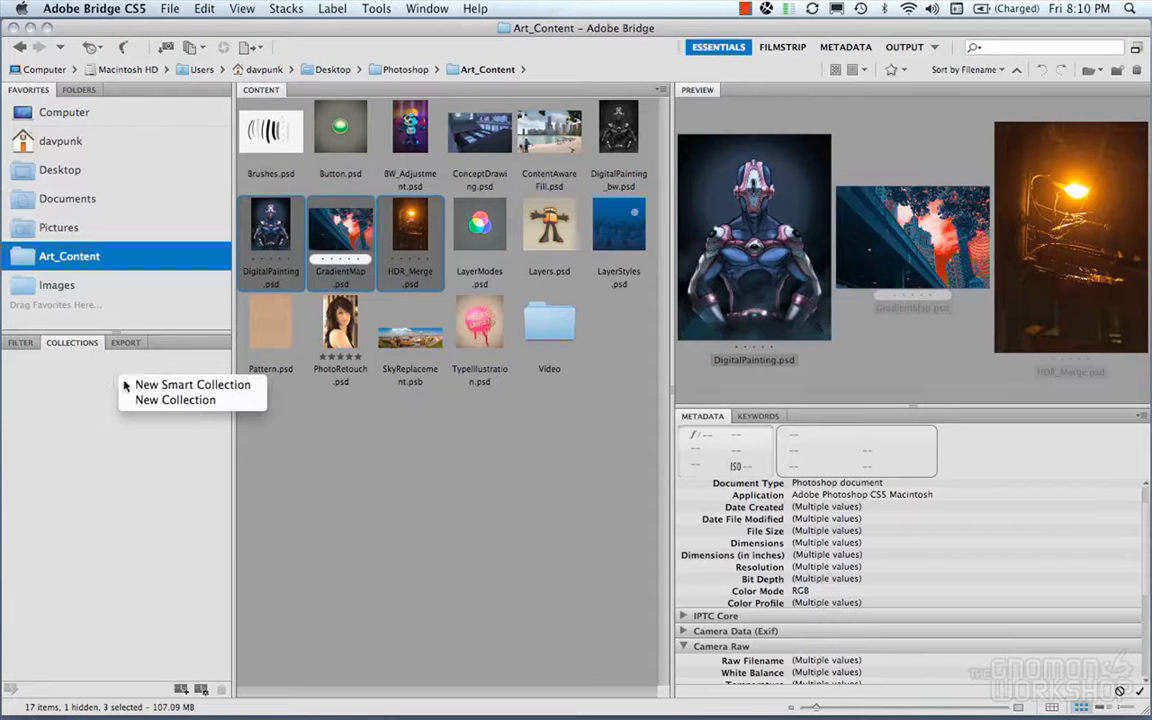
pyautogui.click(175, 399)
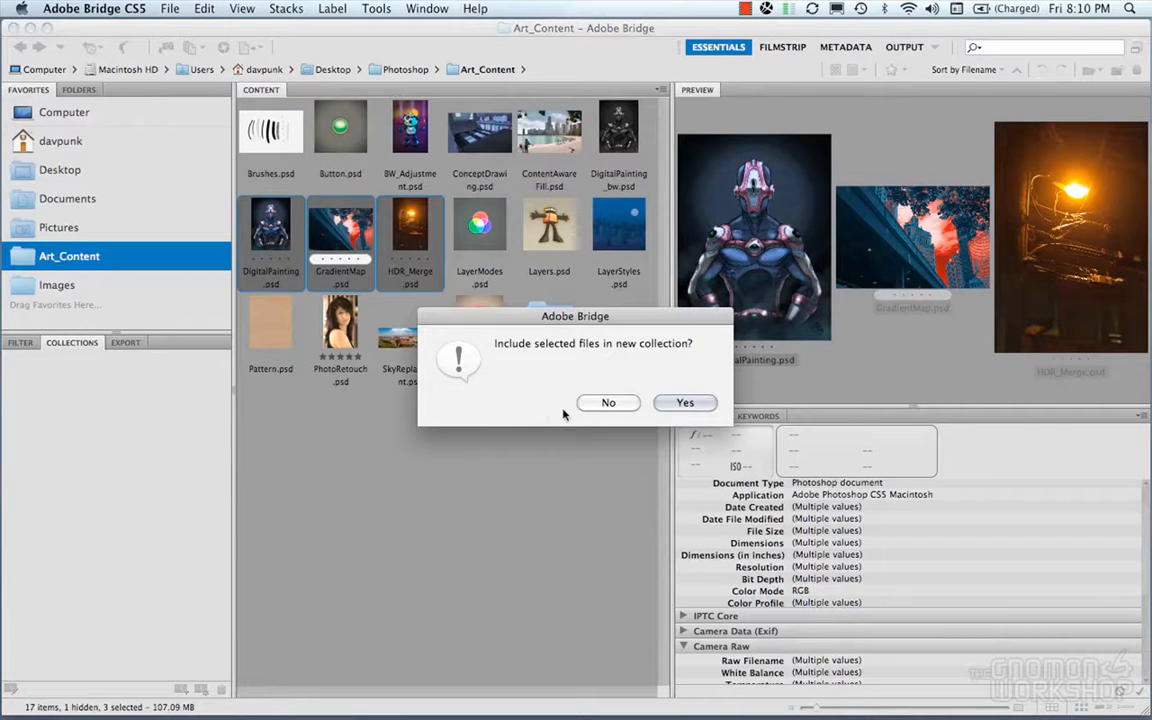
pyautogui.click(685, 402)
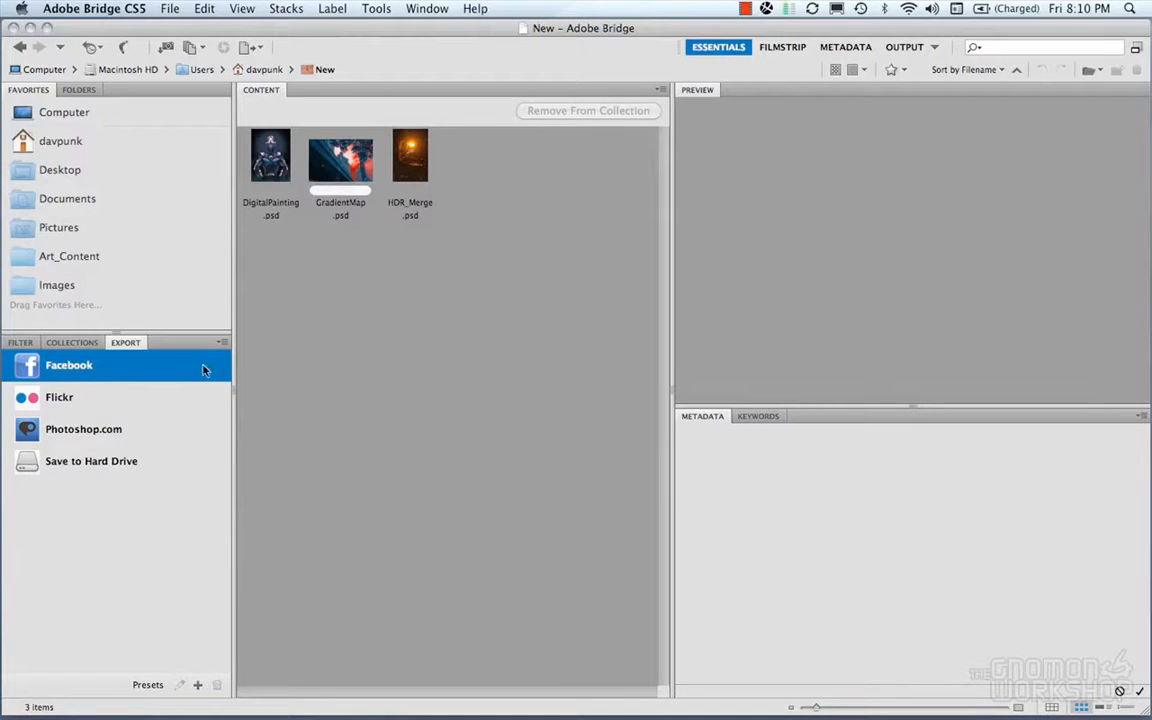
pyautogui.moveTo(125, 366)
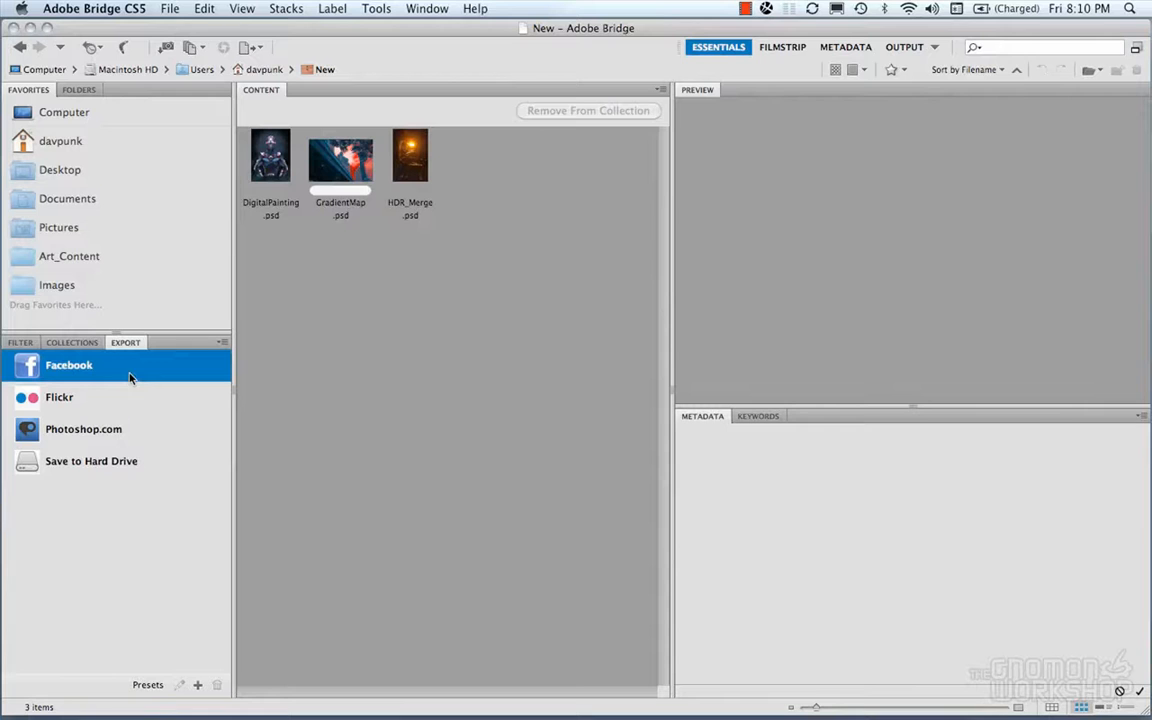
pyautogui.moveTo(355, 124)
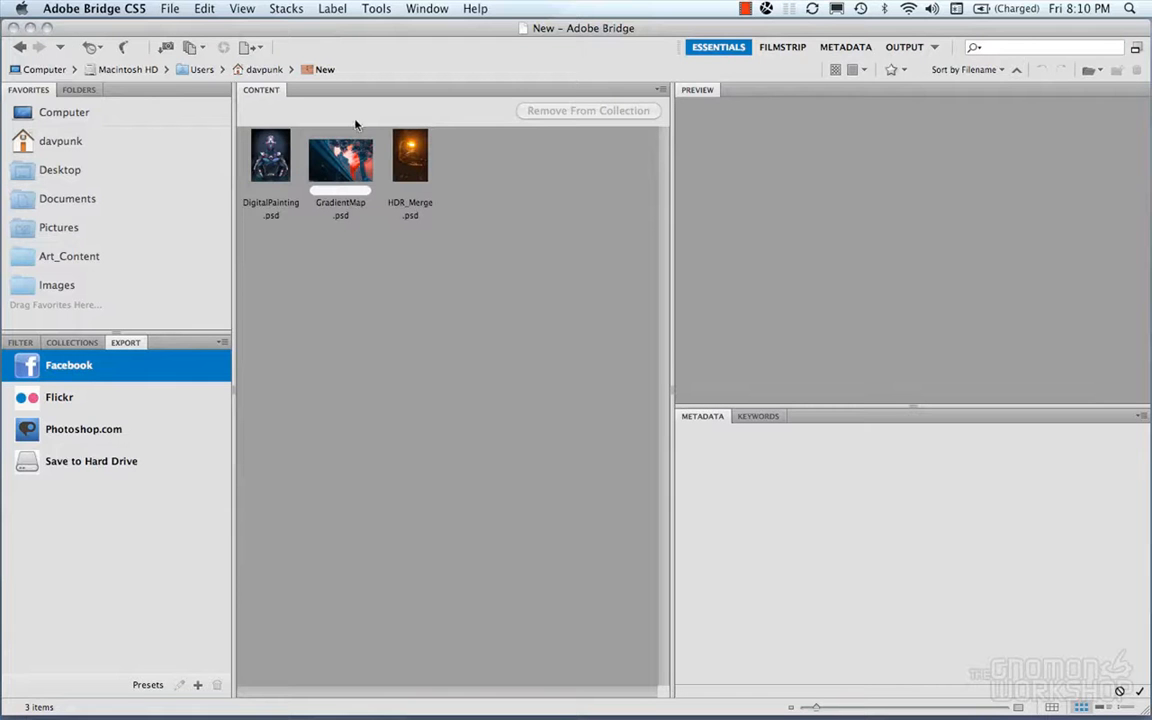
pyautogui.moveTo(559, 205)
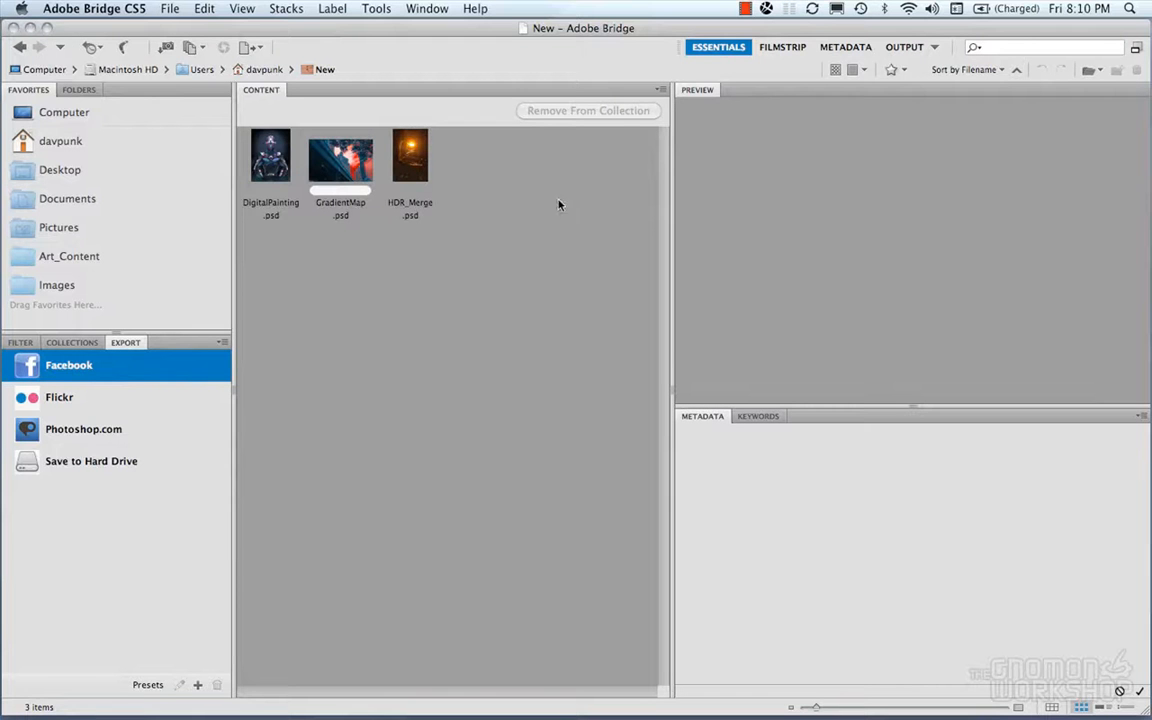
pyautogui.moveTo(312, 272)
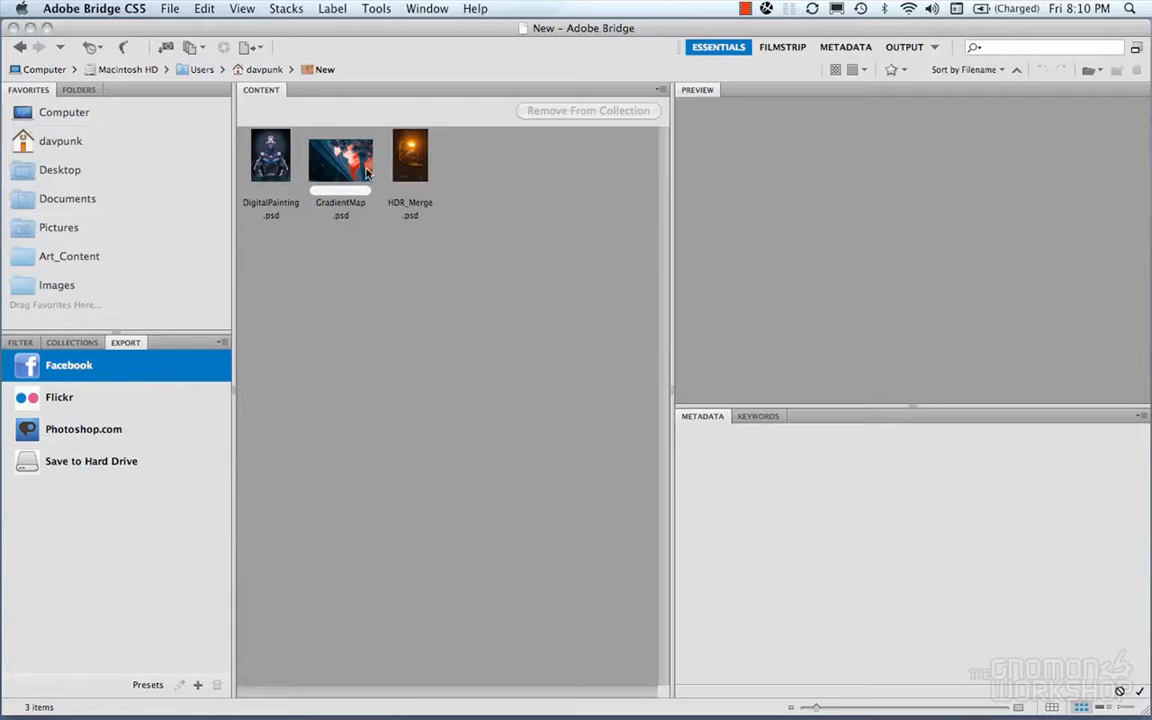
pyautogui.moveTo(198, 394)
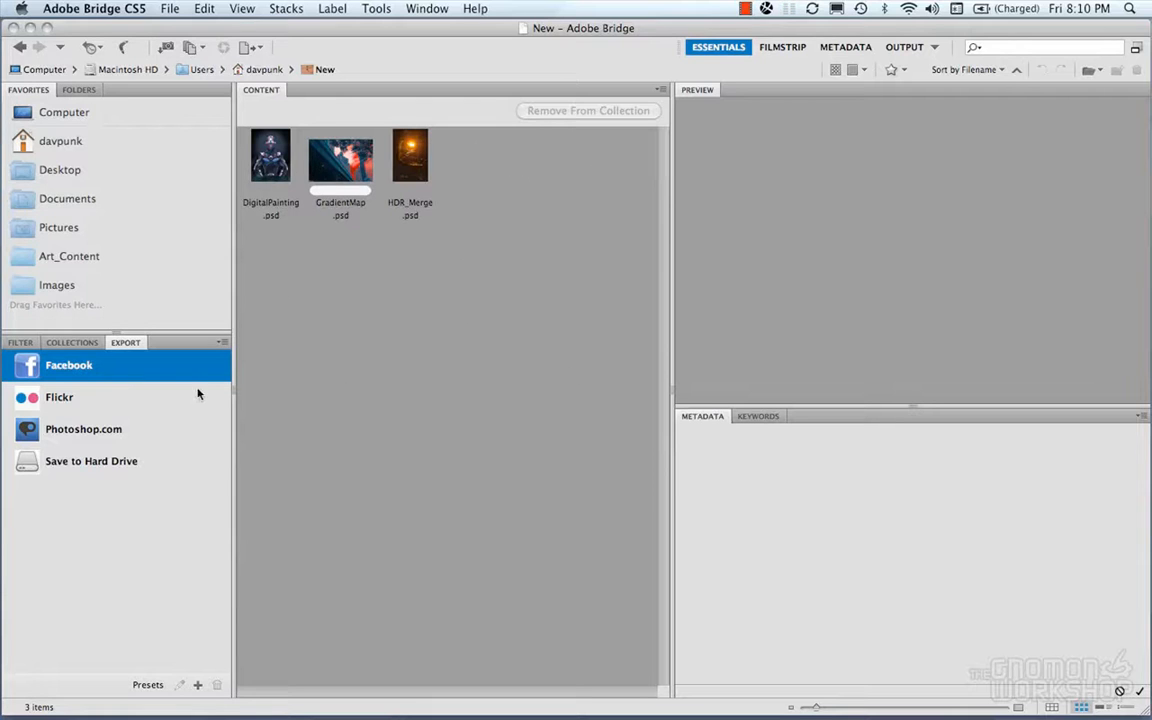
pyautogui.click(71, 342)
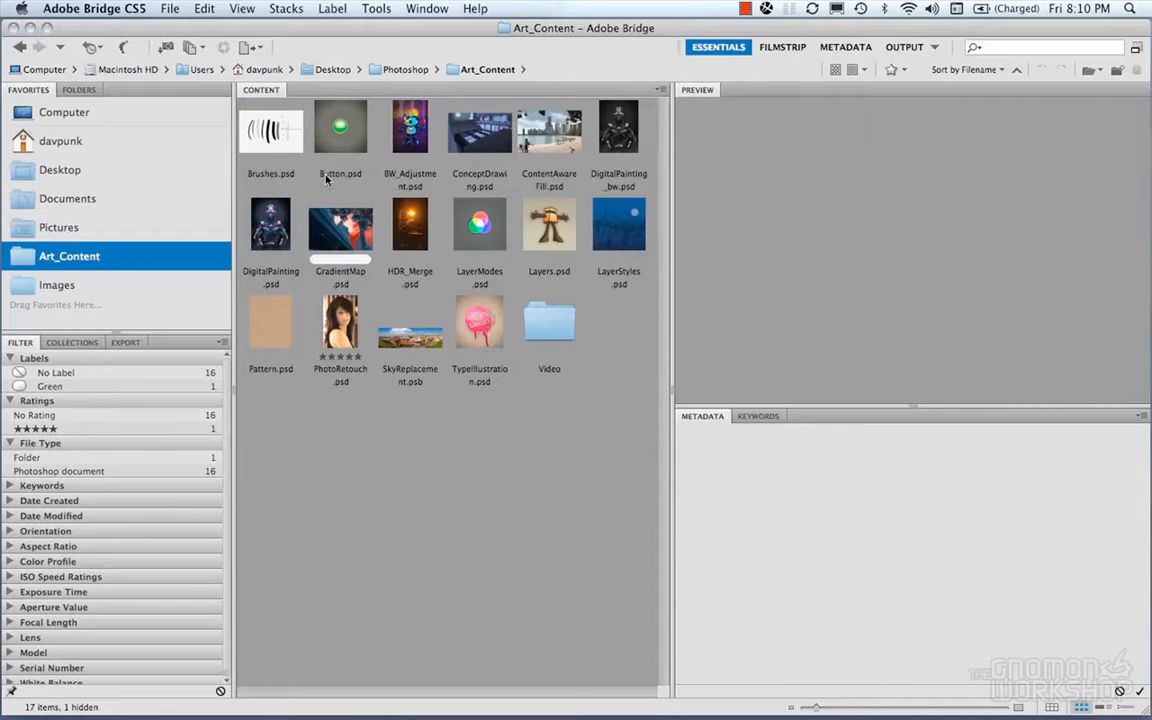
pyautogui.click(410, 130)
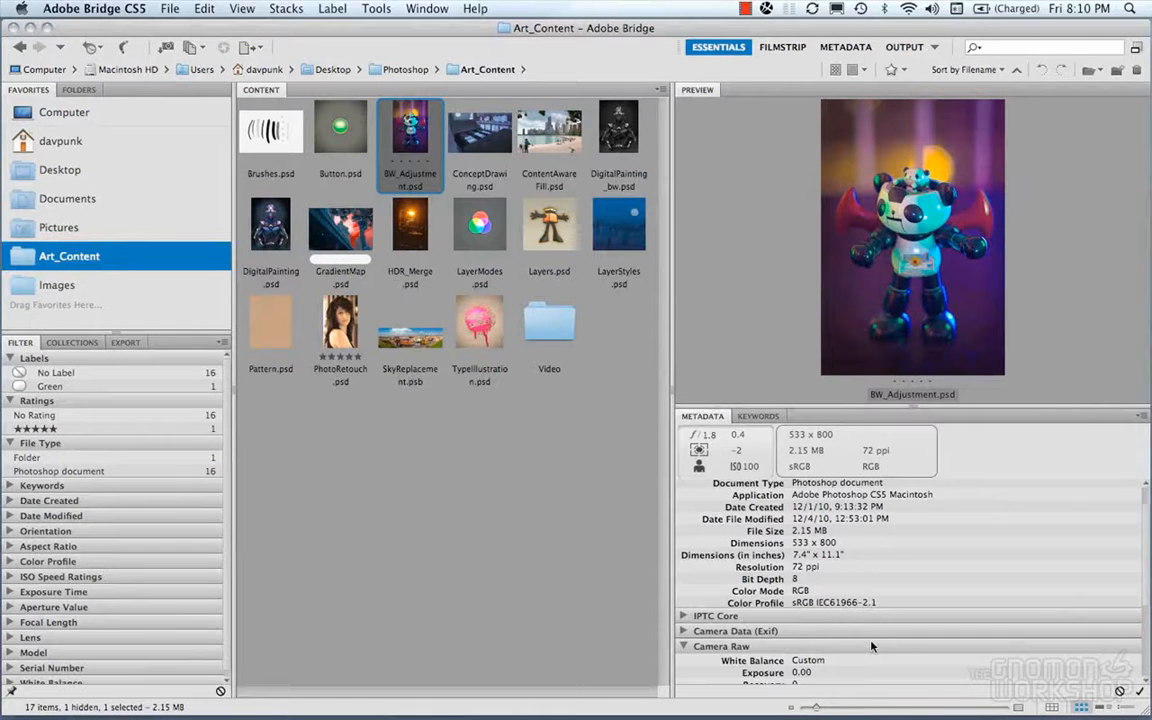
pyautogui.moveTo(960, 477)
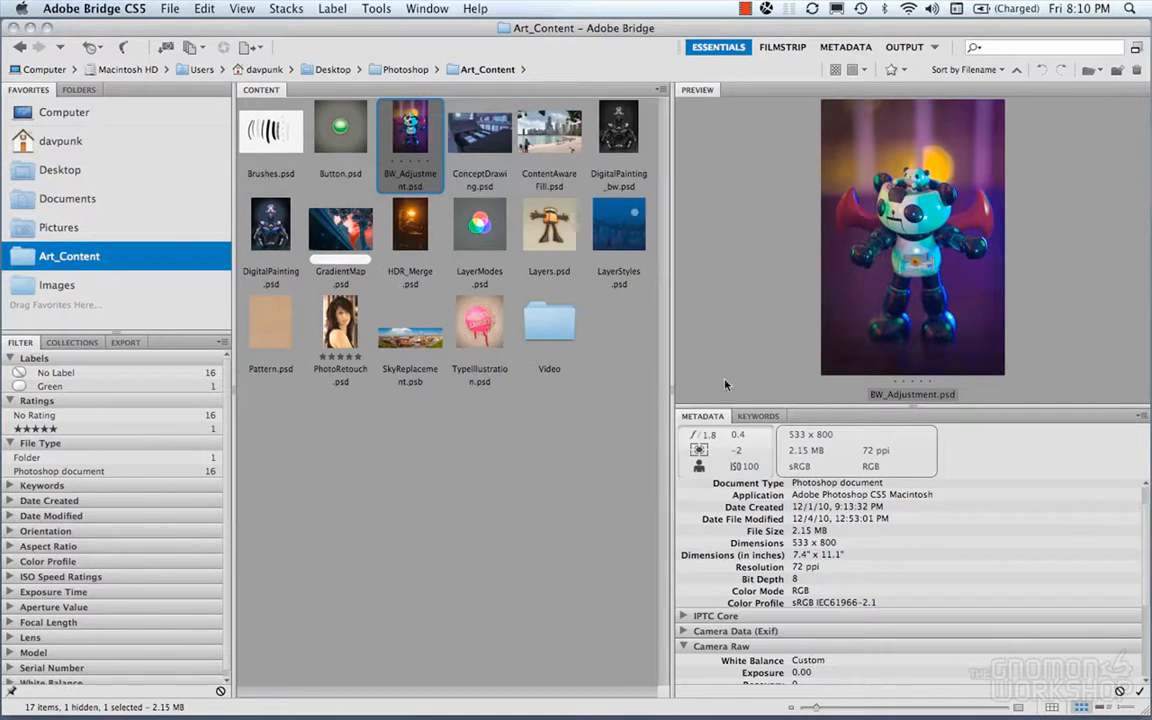
pyautogui.click(758, 416)
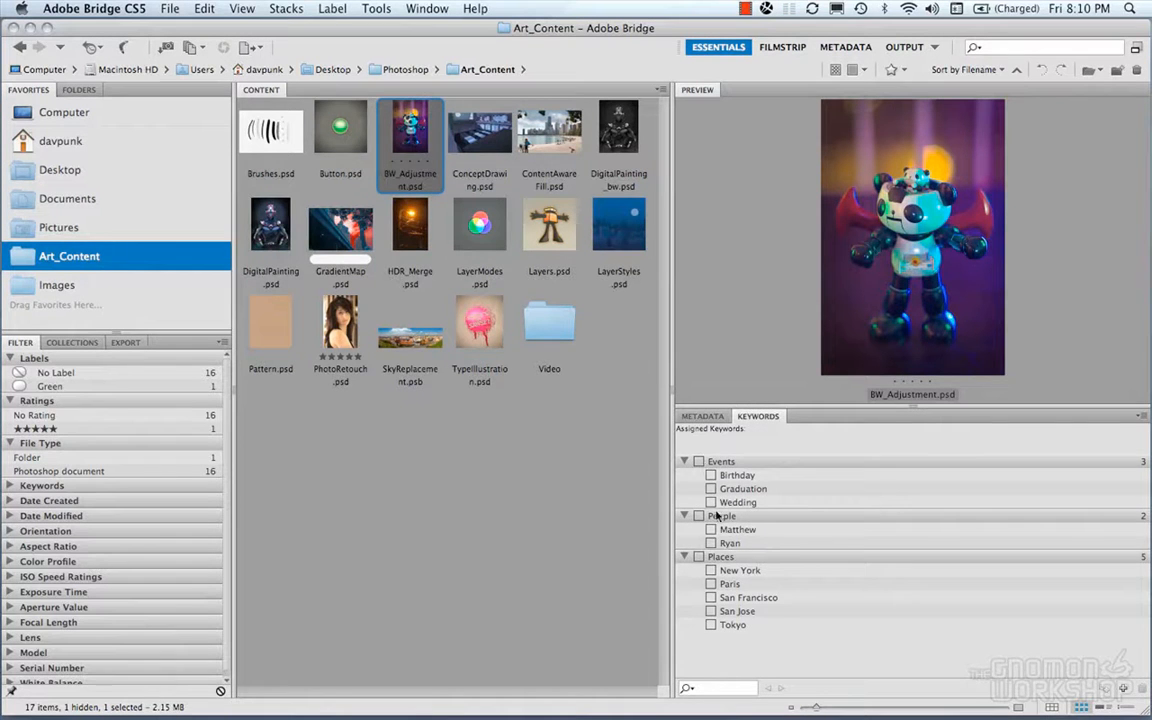
pyautogui.click(702, 415)
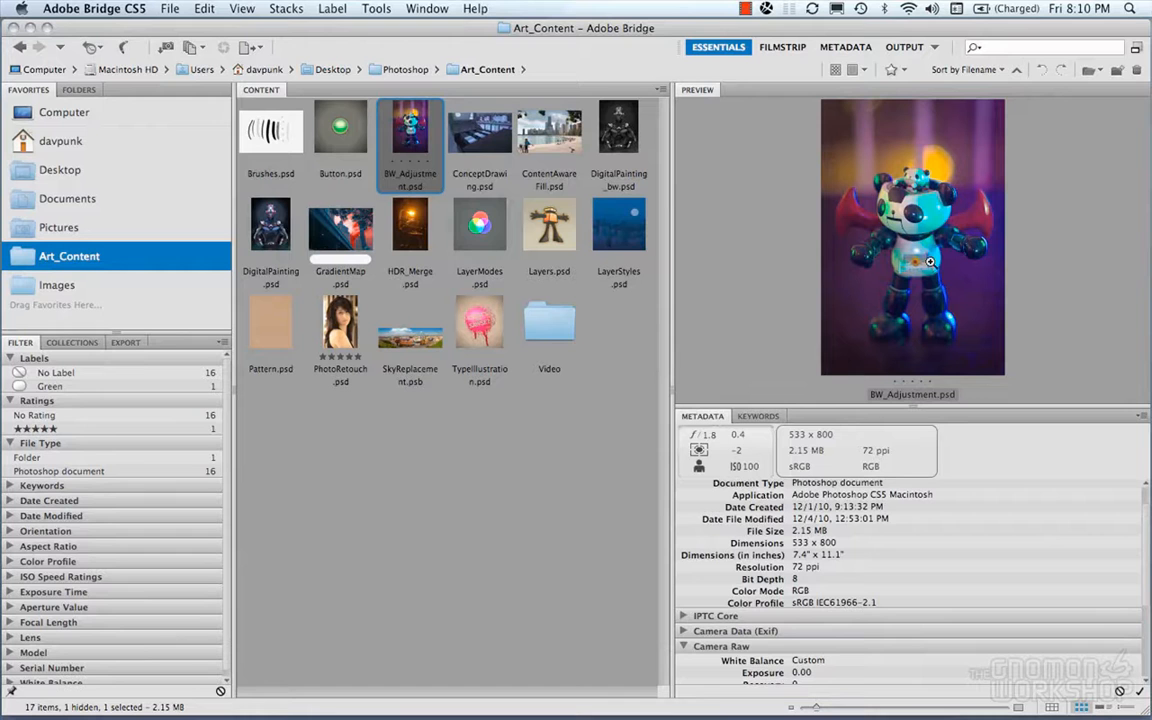
pyautogui.moveTo(783, 280)
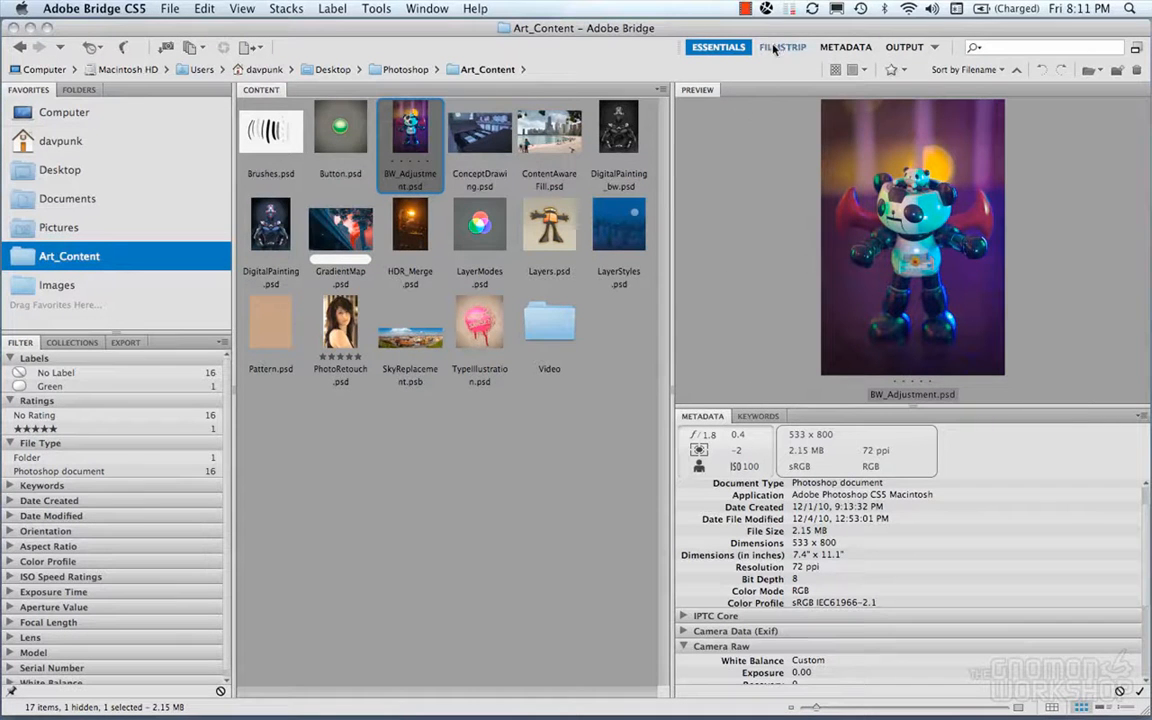
# Preview ConceptDrawing, DigitalPainting_bw and GradientMap in Filmstrip, then view files in the Metadata workspace.
pyautogui.click(782, 47)
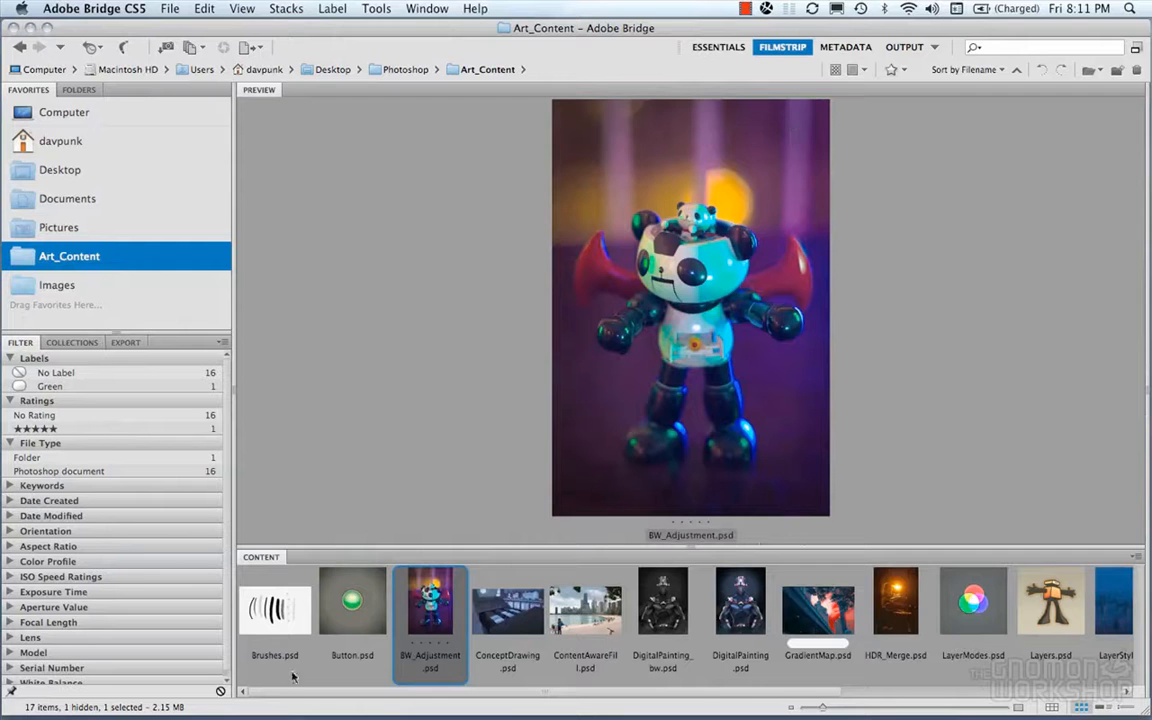
pyautogui.click(507, 601)
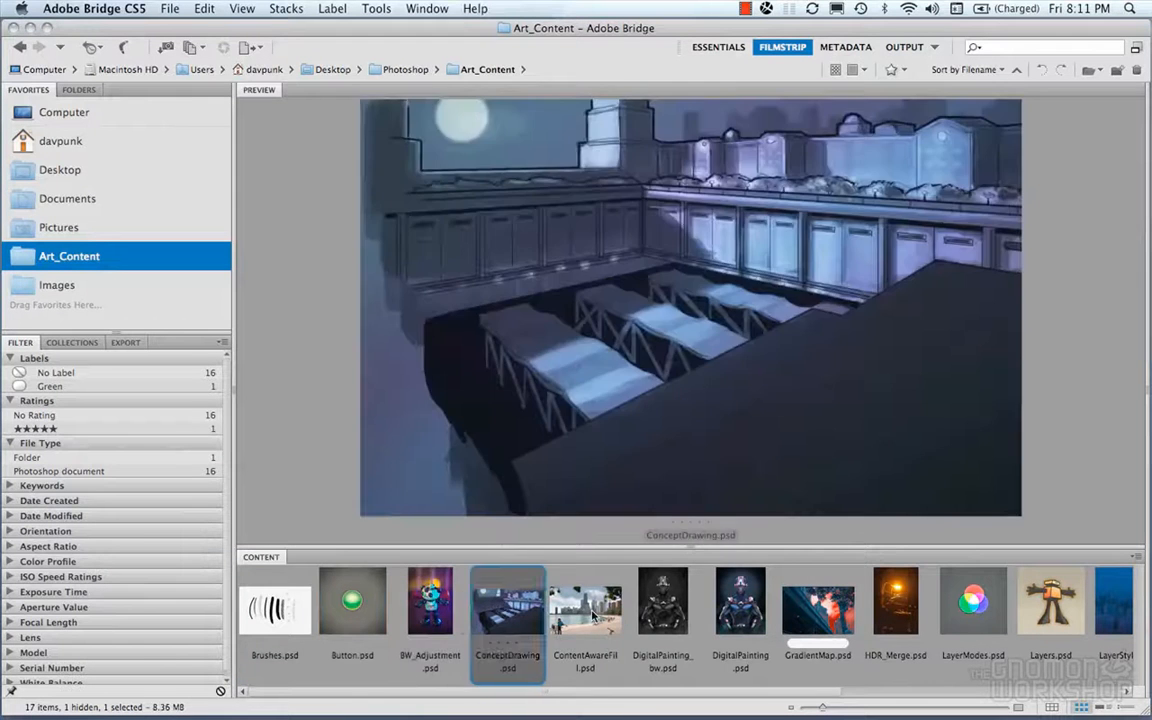
pyautogui.click(662, 600)
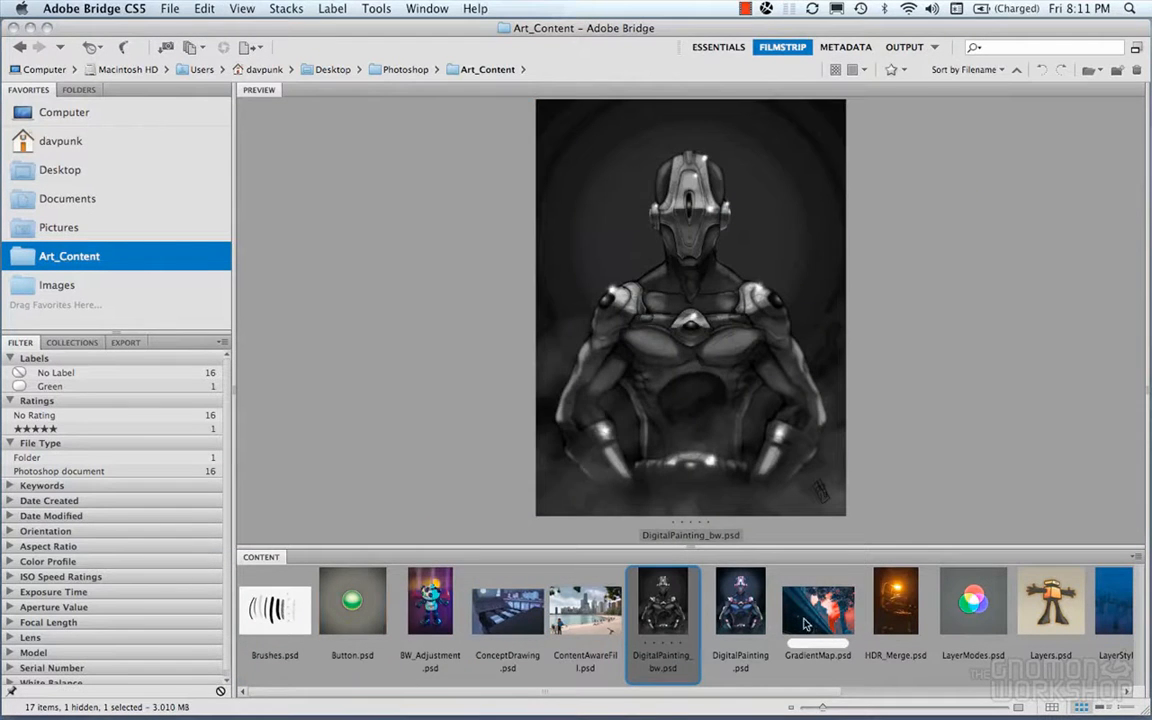
pyautogui.click(818, 600)
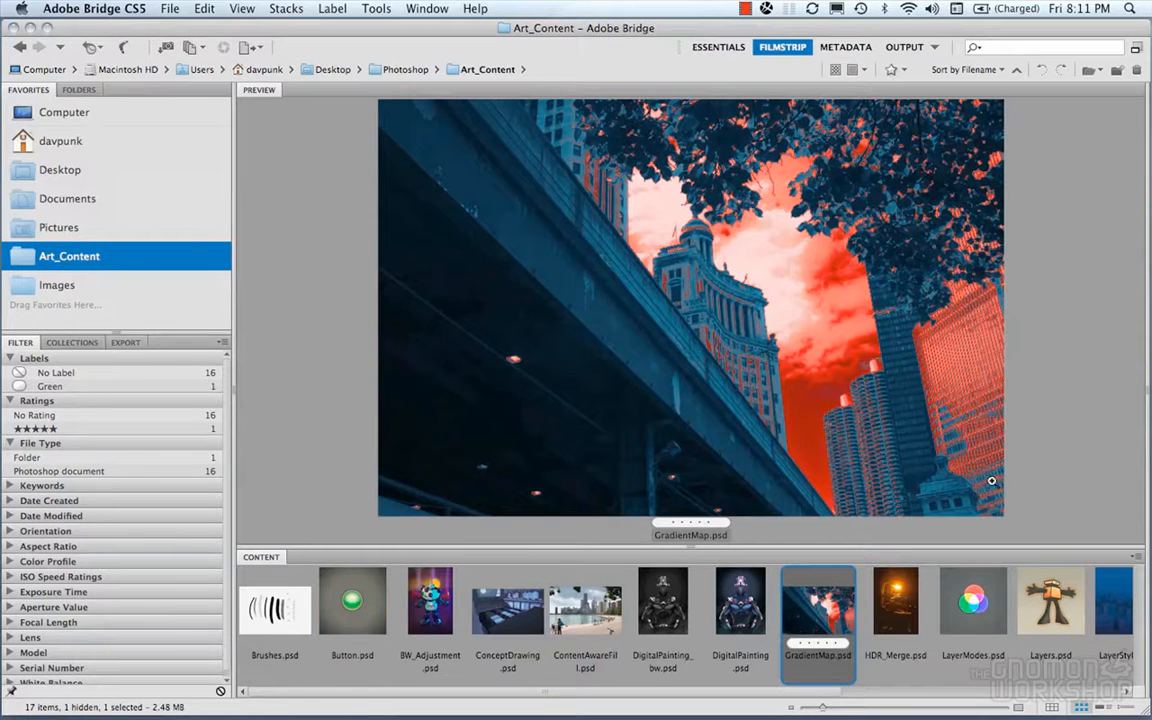
pyautogui.click(845, 46)
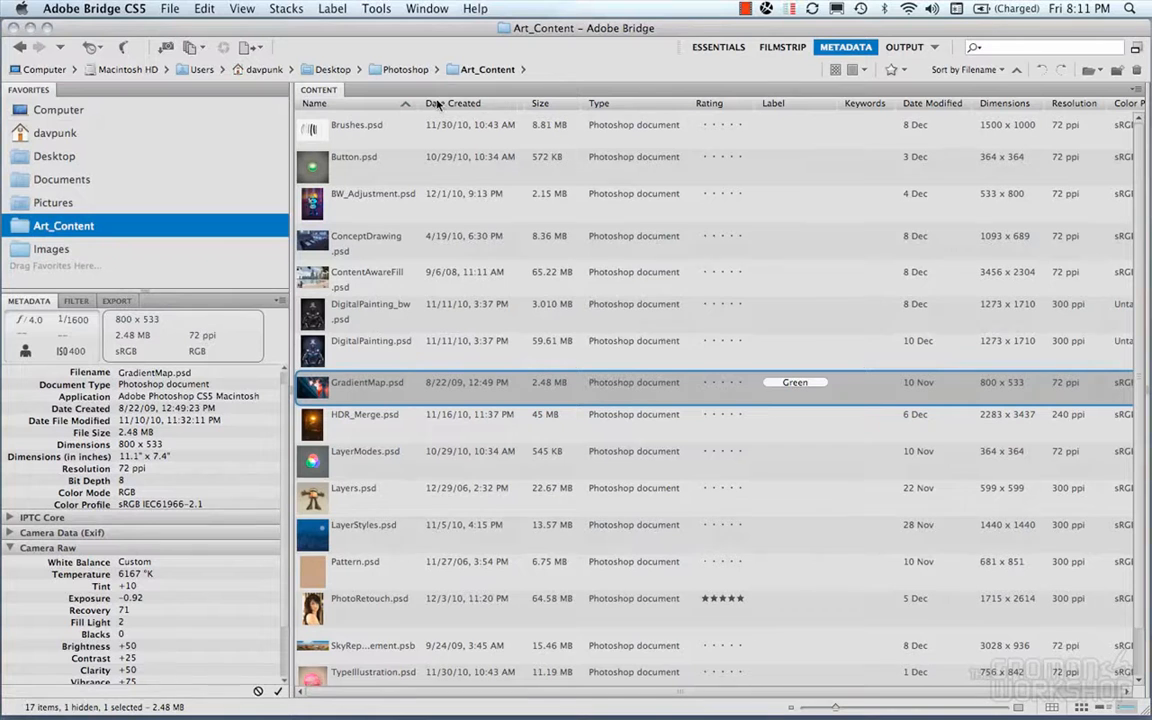
pyautogui.moveTo(667, 184)
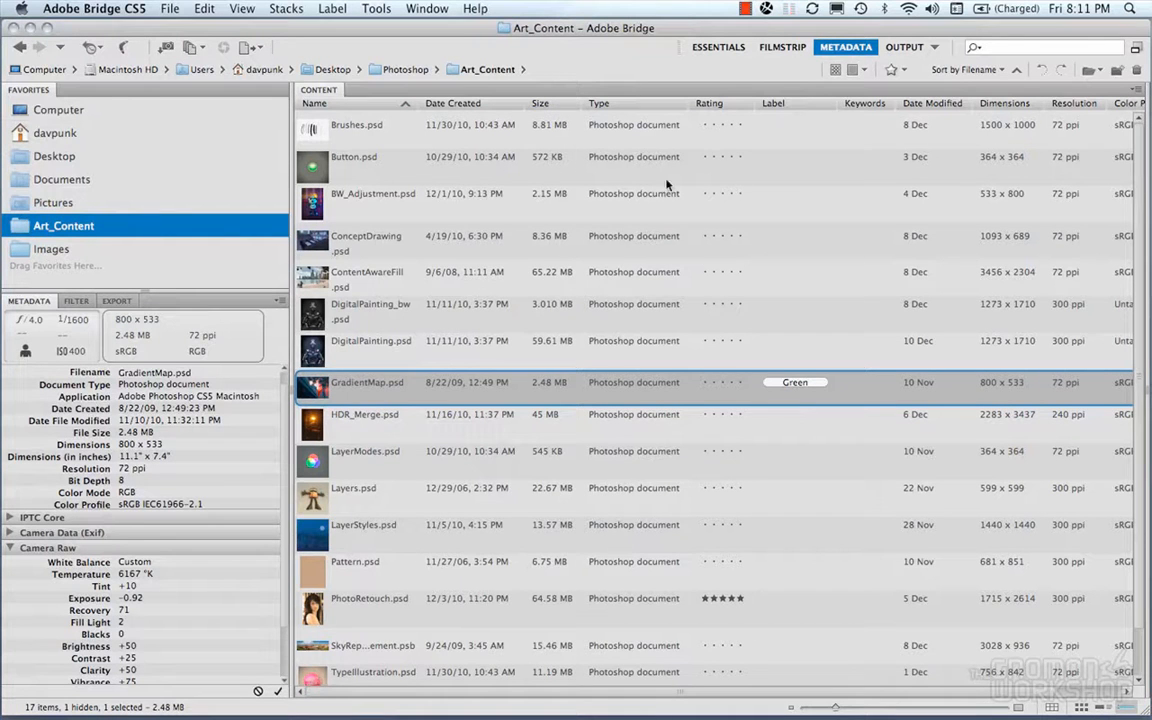
pyautogui.moveTo(814, 222)
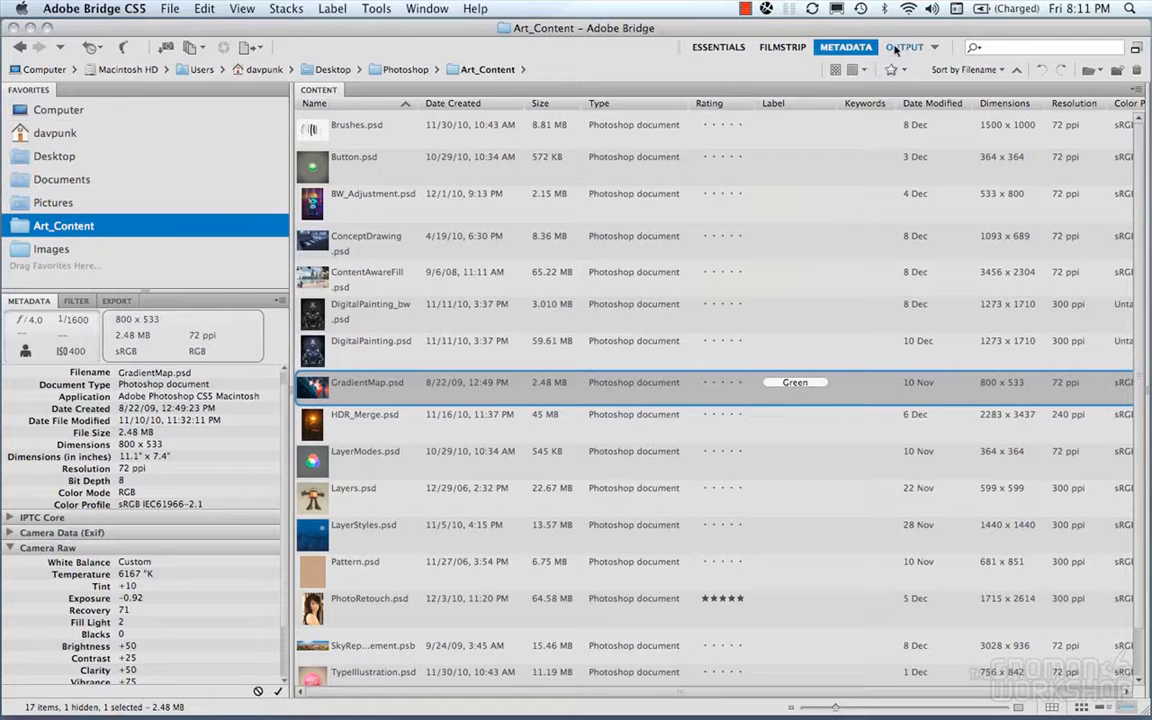
# Switch to the Output workspace, review the PDF contact-sheet options and the Web Gallery settings.
pyautogui.click(903, 47)
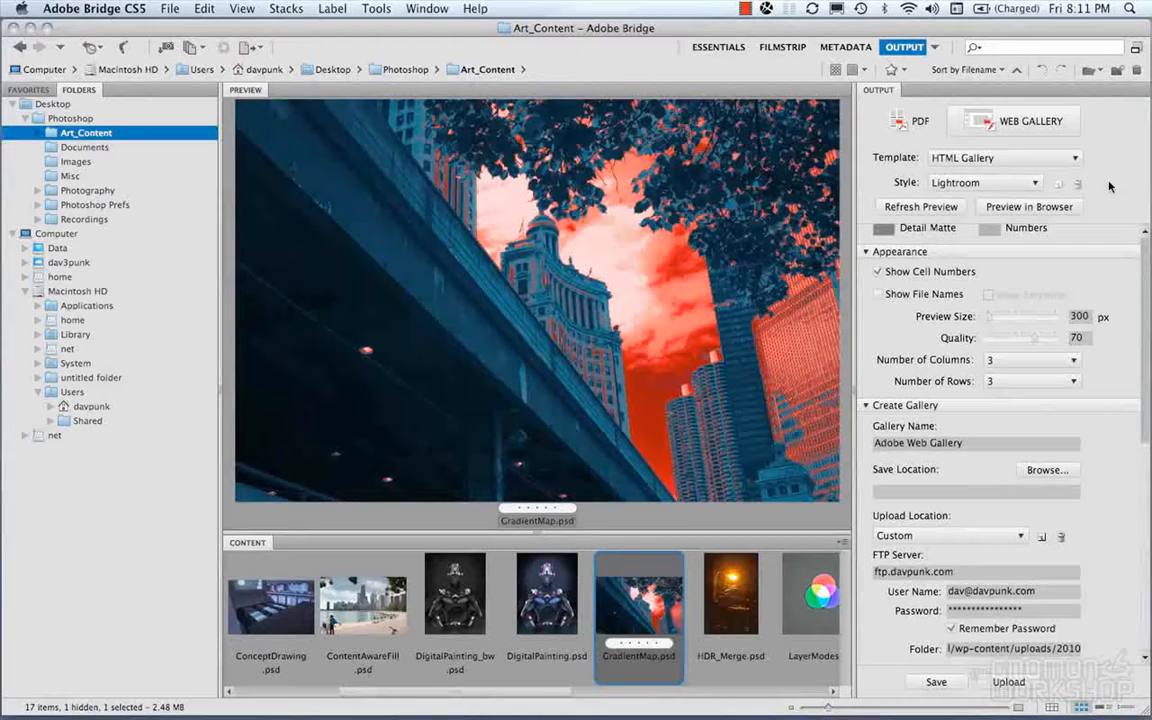
pyautogui.click(908, 120)
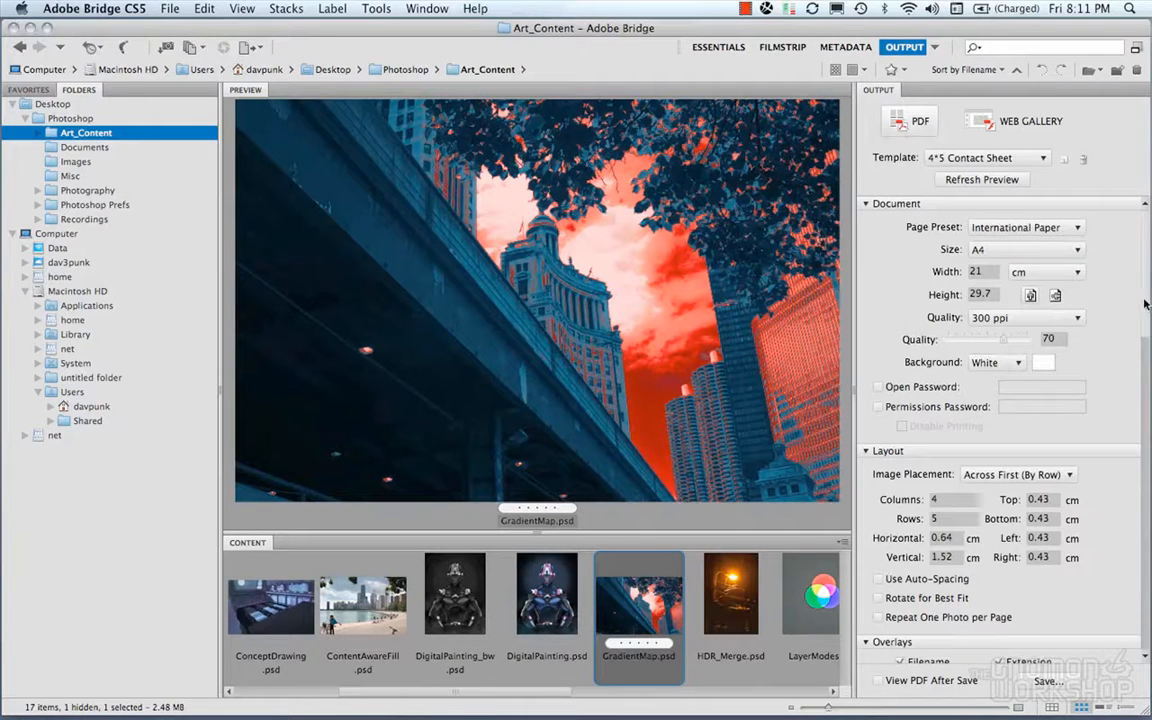
pyautogui.scroll(-3)
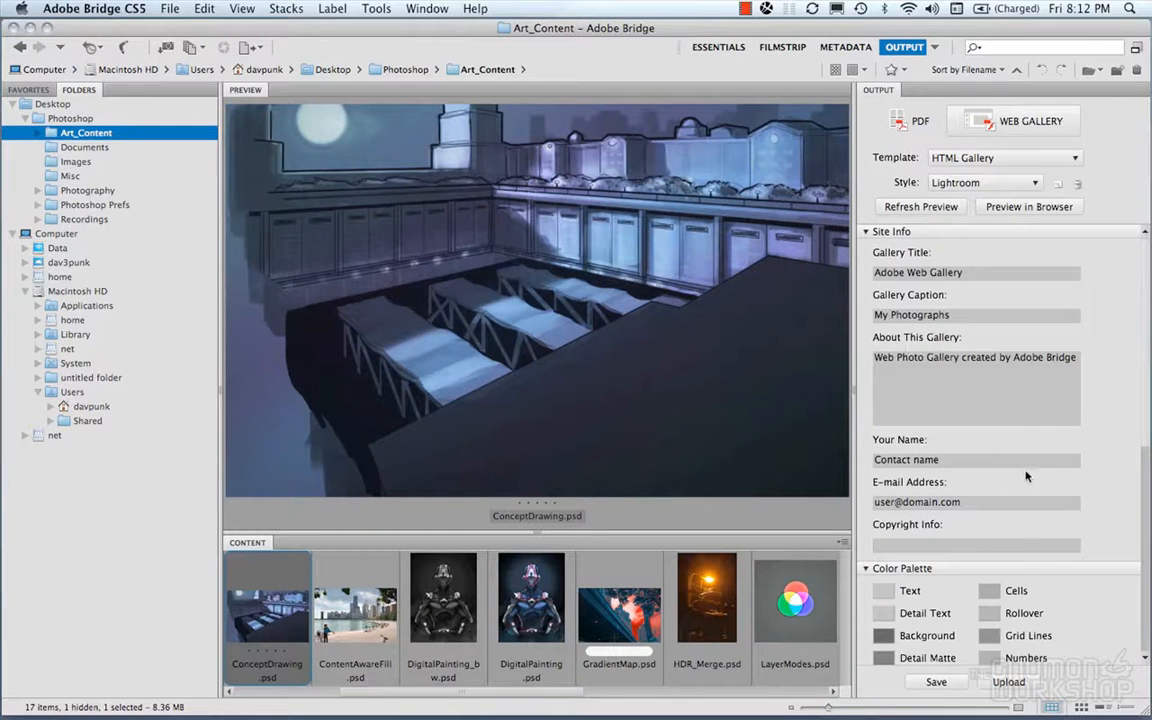
pyautogui.scroll(-3)
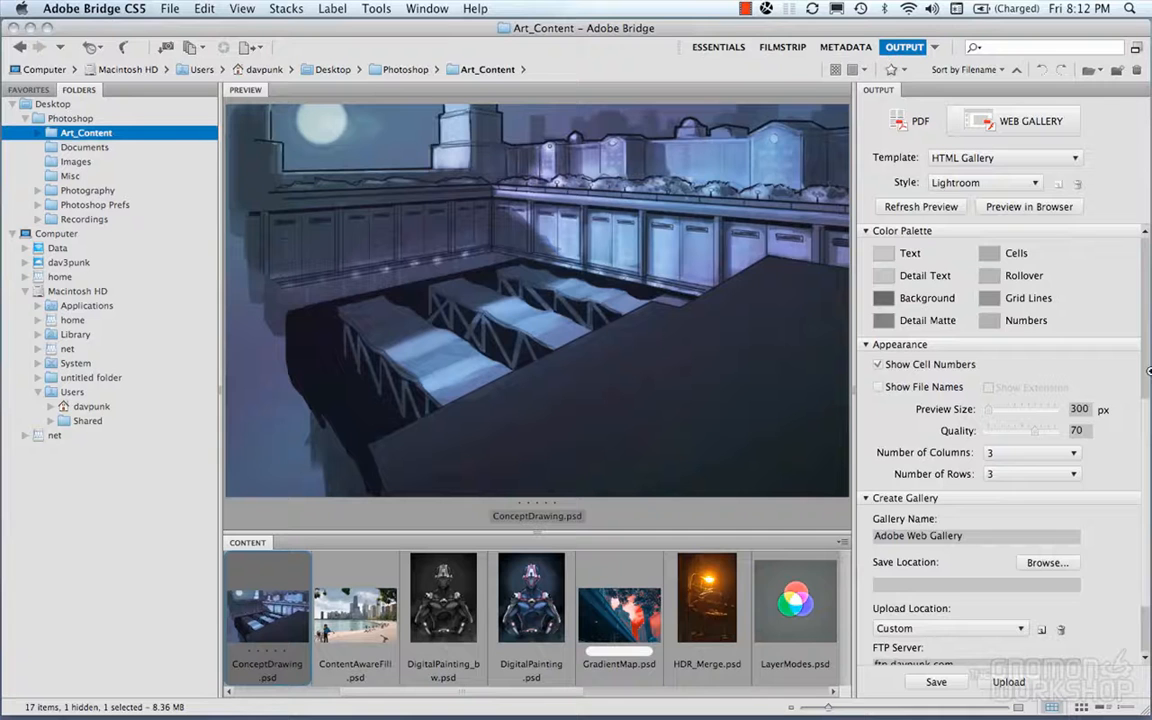
pyautogui.scroll(-3)
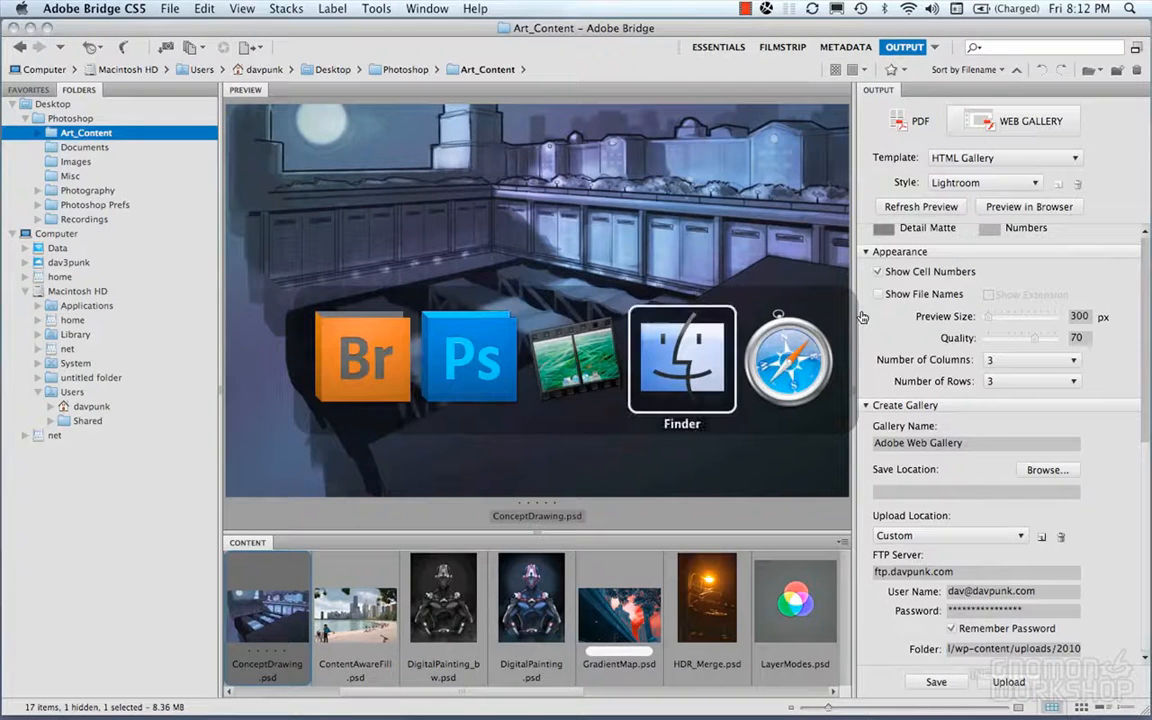
# Bring Photoshop to the front showing the generated Adobe Web Gallery thumbnail page.
pyautogui.click(1028, 206)
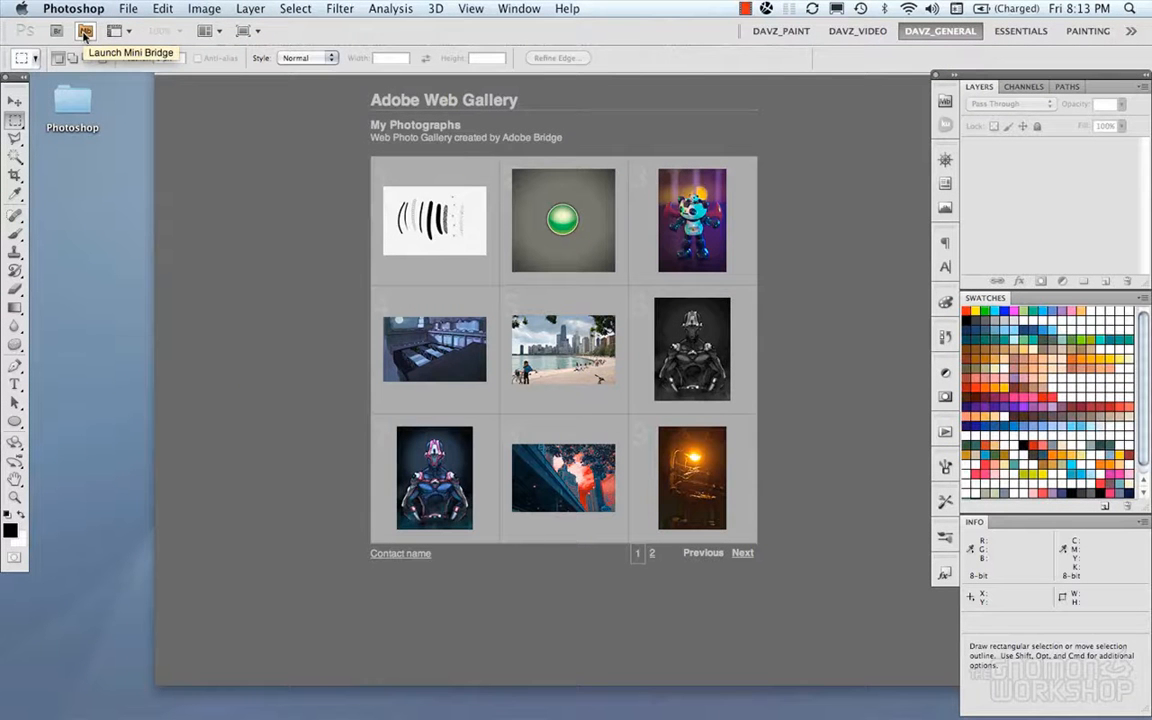
pyautogui.click(85, 31)
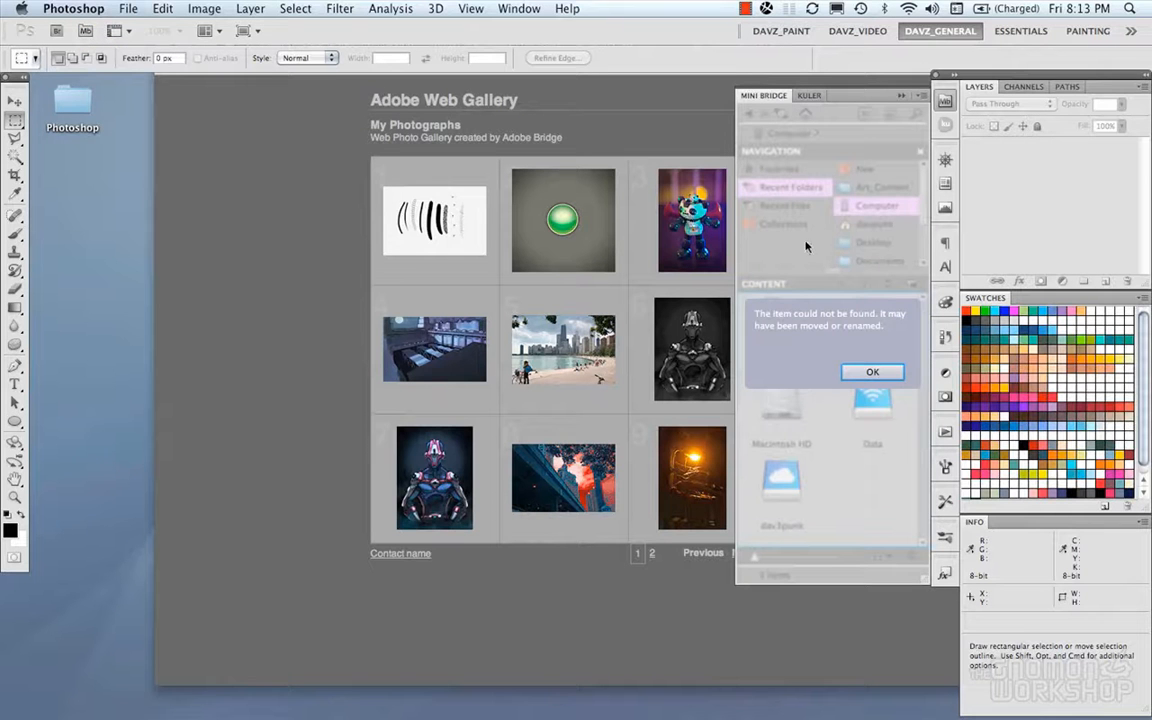
pyautogui.click(872, 372)
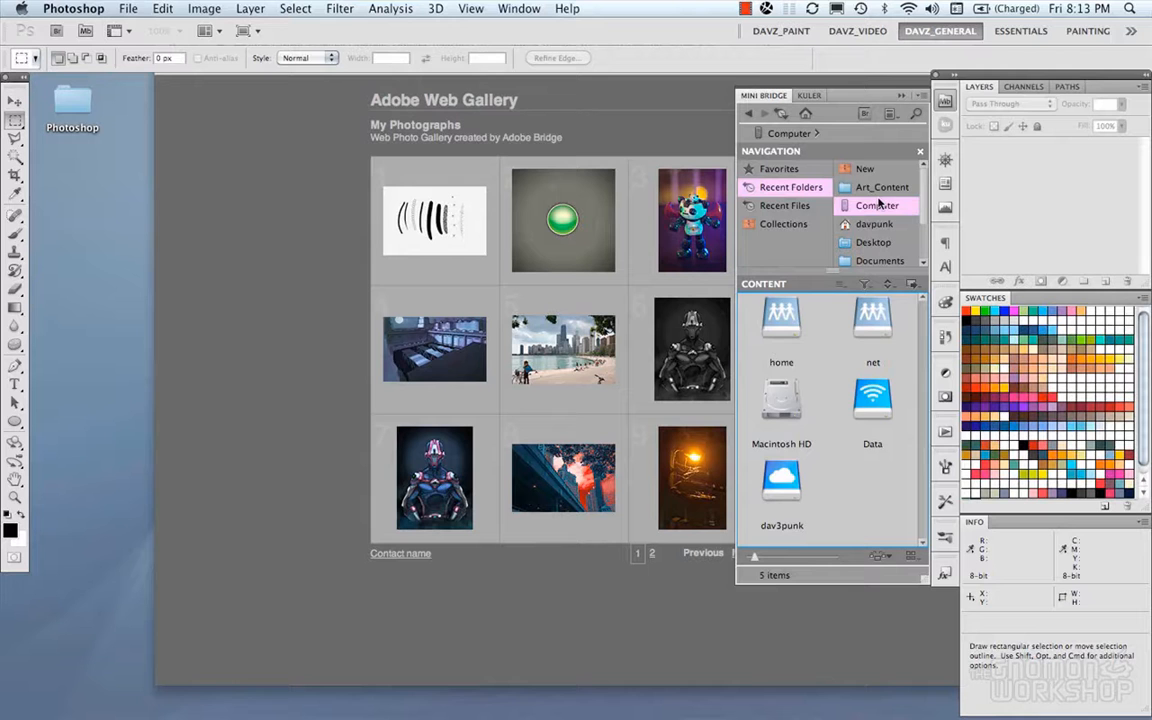
pyautogui.click(882, 187)
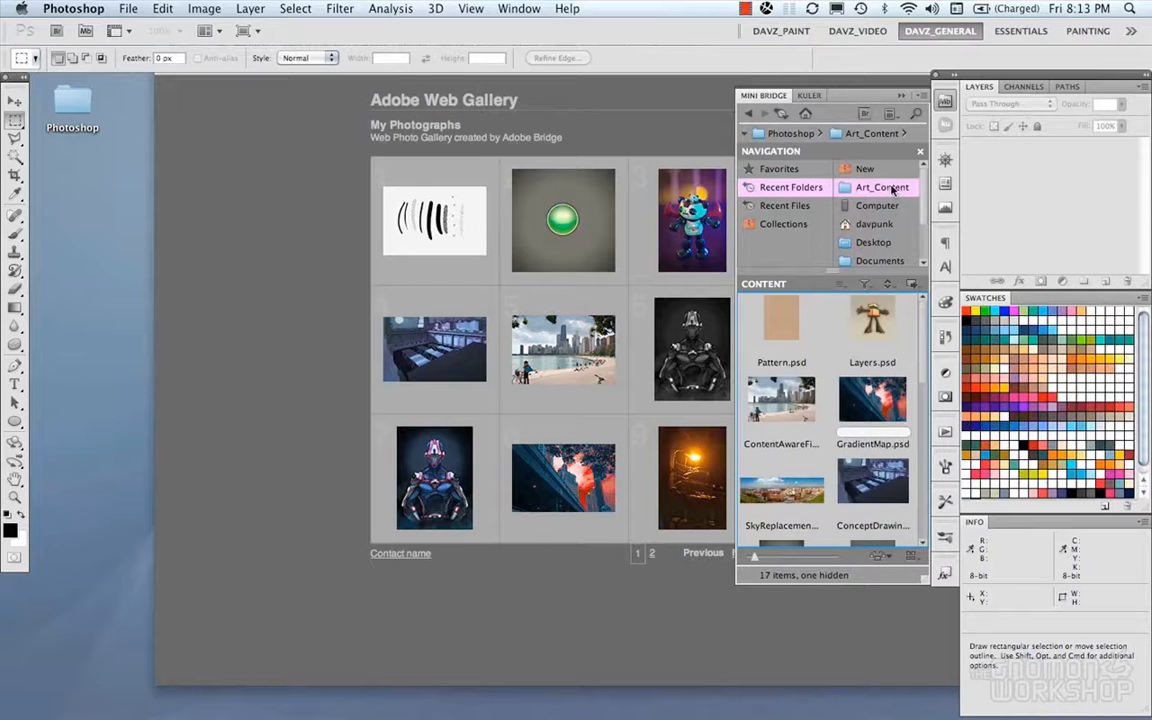
pyautogui.moveTo(892, 228)
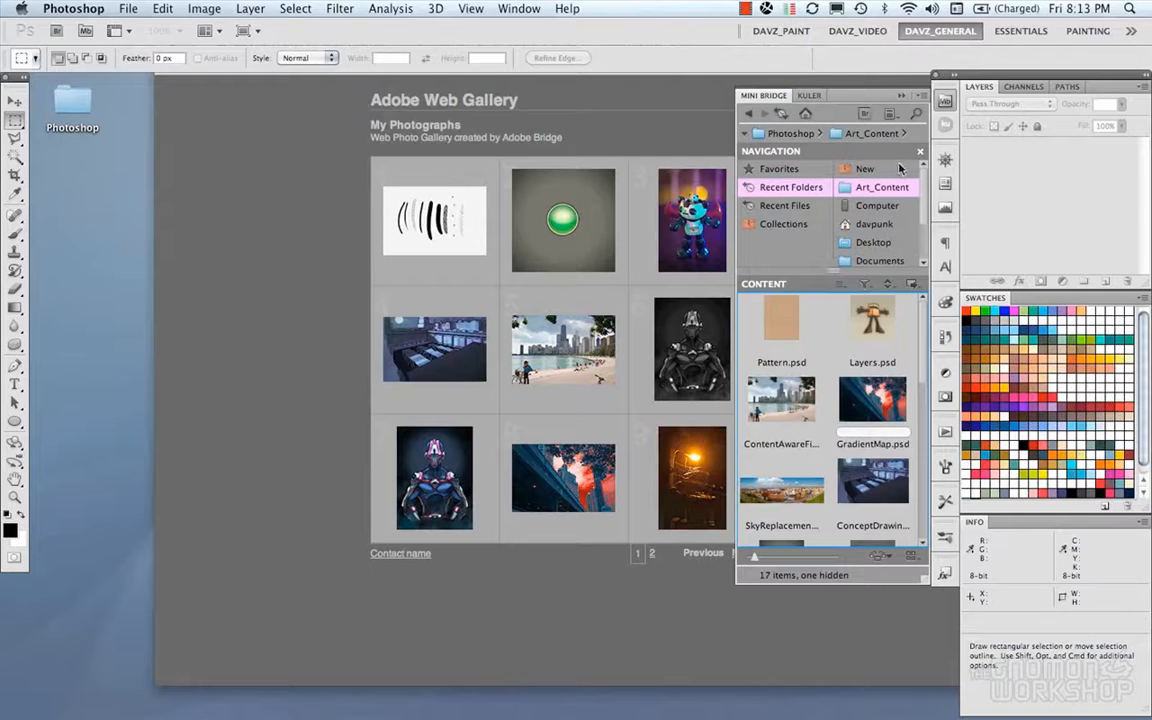
pyautogui.moveTo(900, 212)
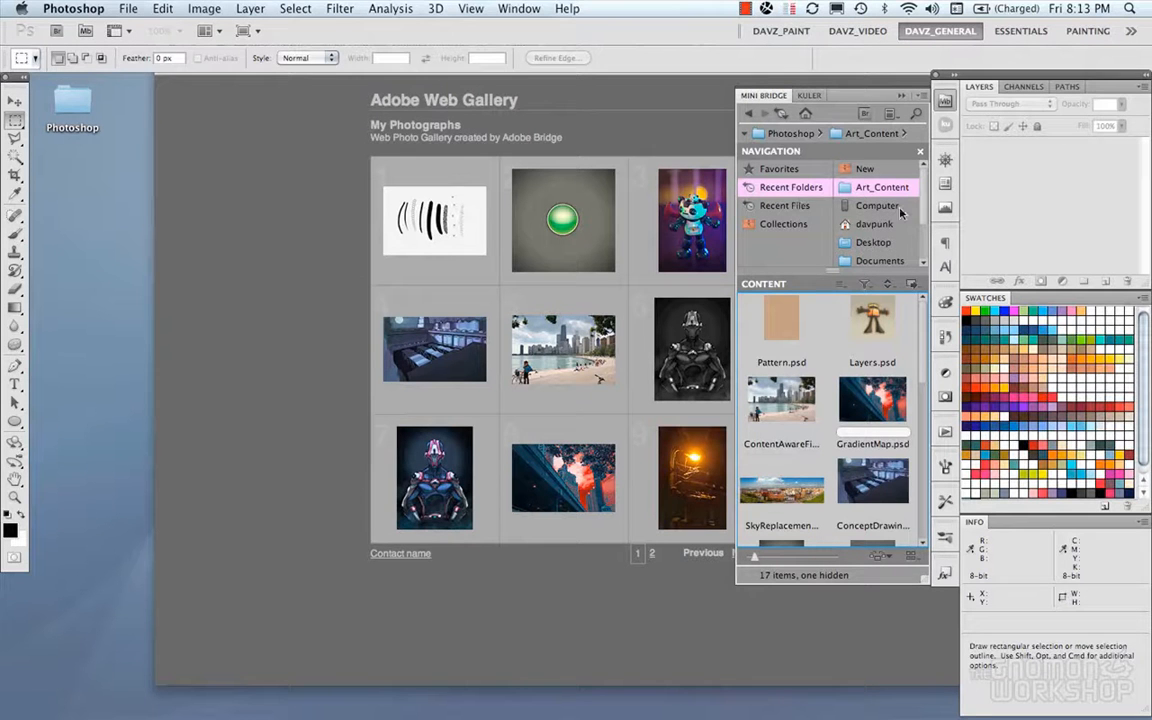
pyautogui.moveTo(945, 105)
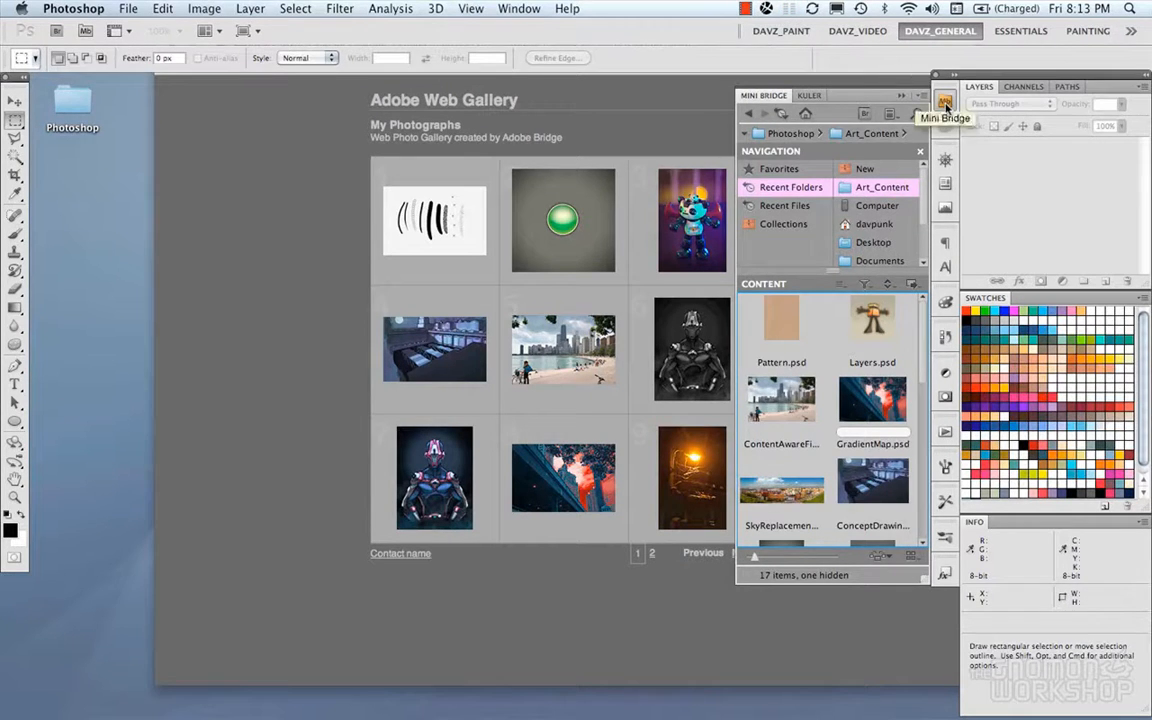
pyautogui.click(944, 103)
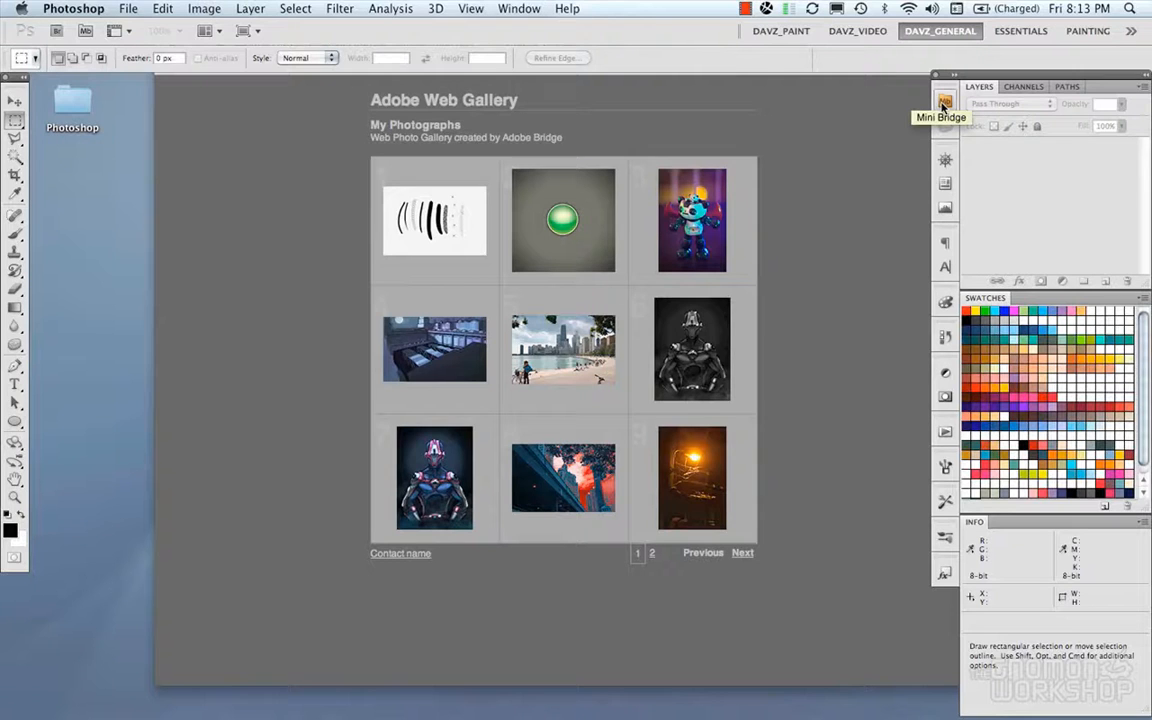